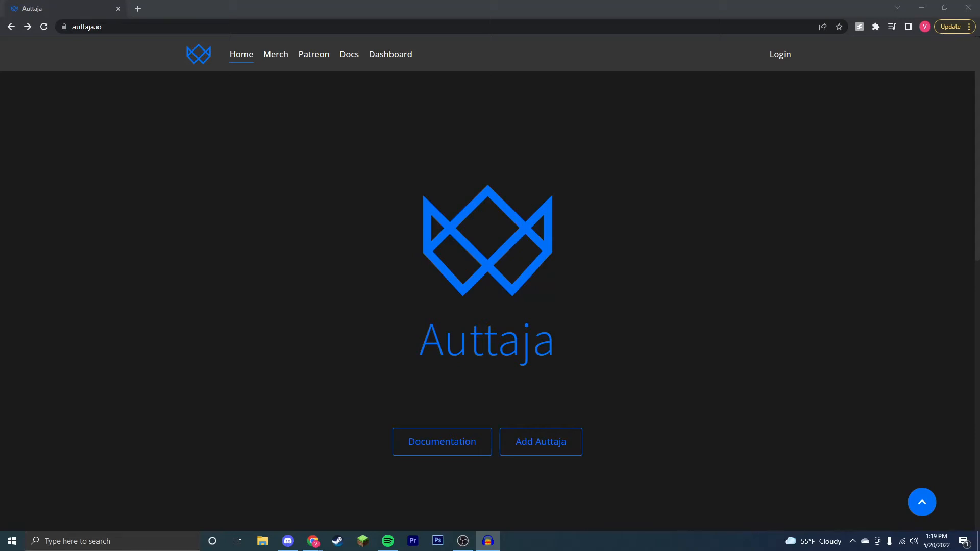
{"action": "mouse_move", "coordinate": [575, 226]}
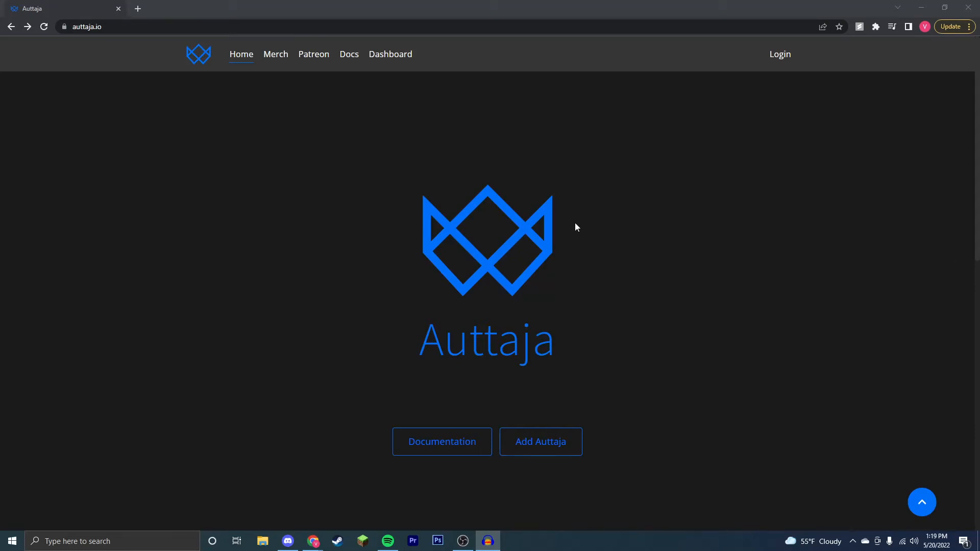
{"action": "mouse_move", "coordinate": [645, 203]}
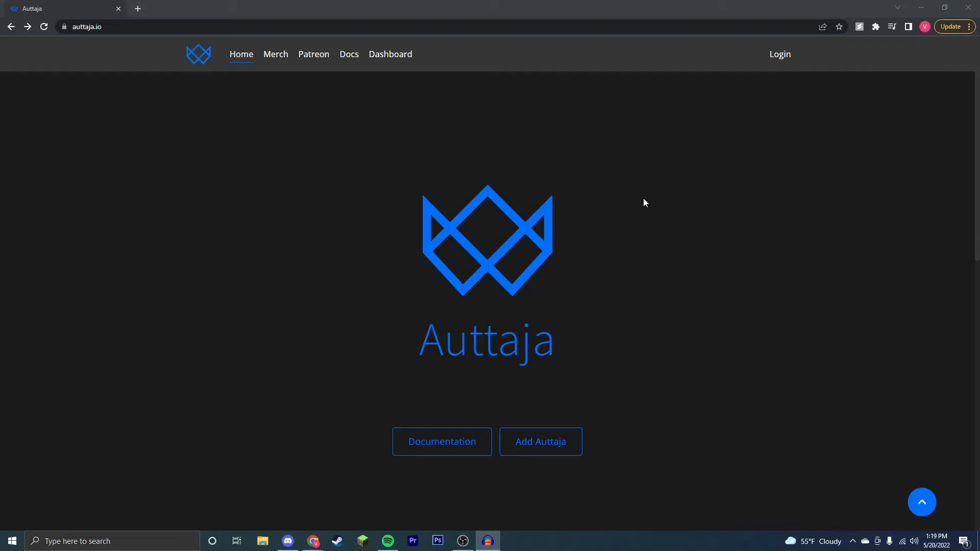
{"action": "mouse_move", "coordinate": [619, 180]}
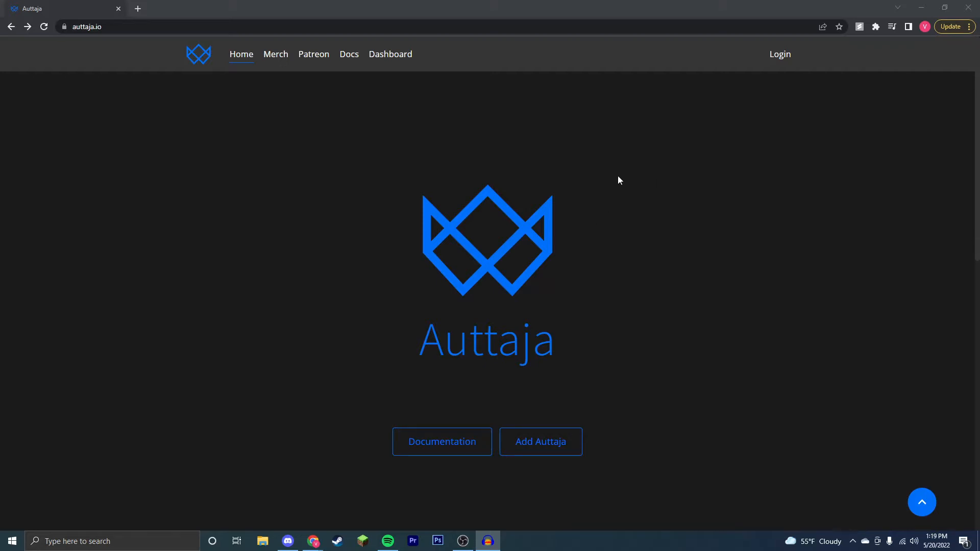
{"action": "mouse_move", "coordinate": [630, 174]}
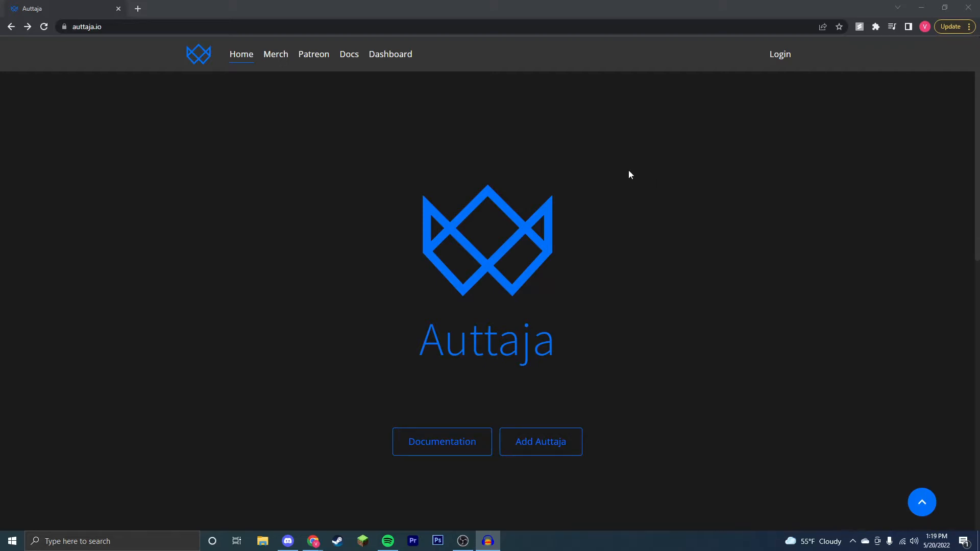
{"action": "mouse_move", "coordinate": [454, 183]}
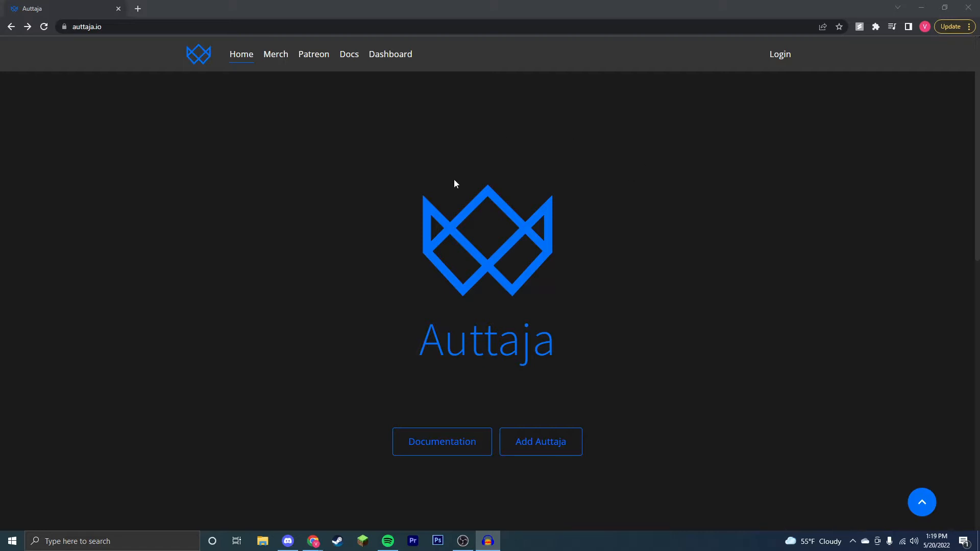
{"action": "mouse_move", "coordinate": [546, 108]}
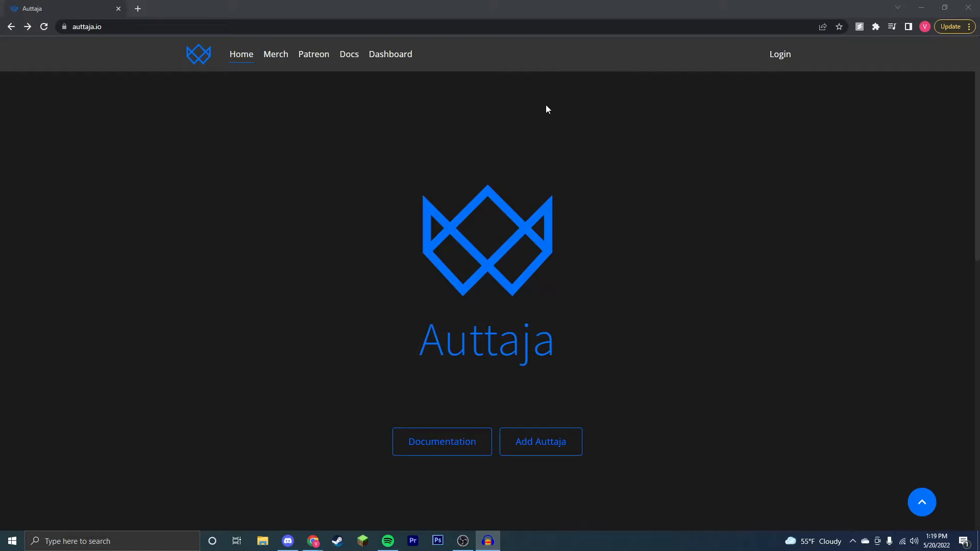
{"action": "mouse_move", "coordinate": [704, 343]}
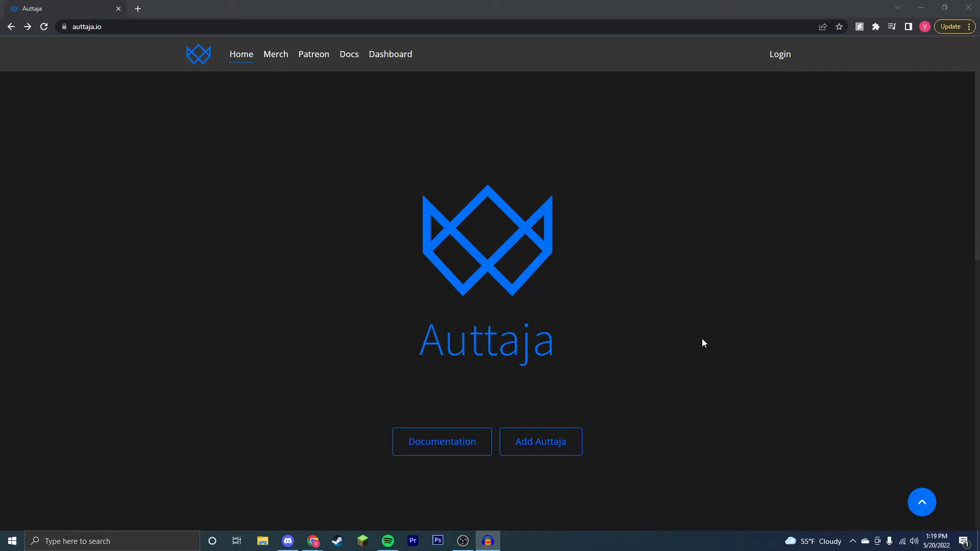
{"action": "mouse_move", "coordinate": [692, 319]}
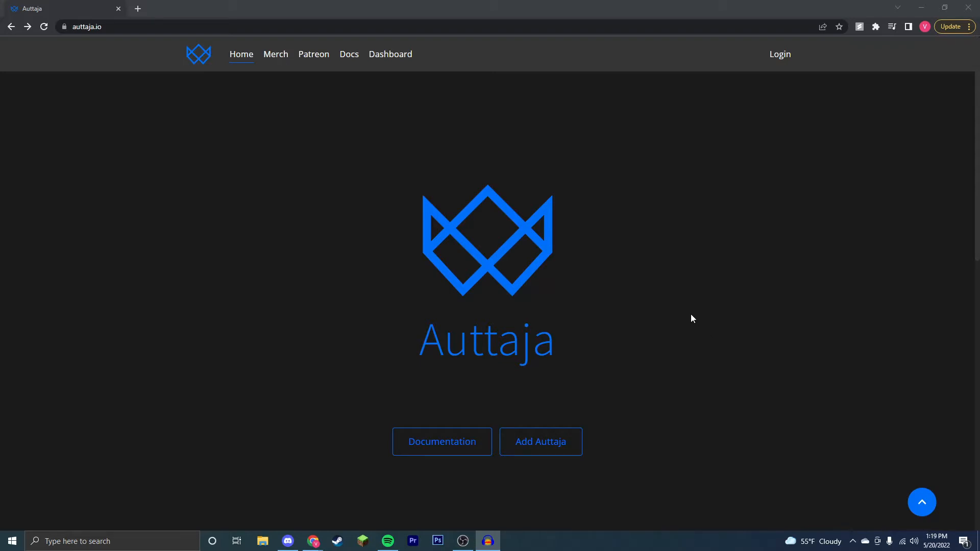
{"action": "mouse_move", "coordinate": [569, 271]}
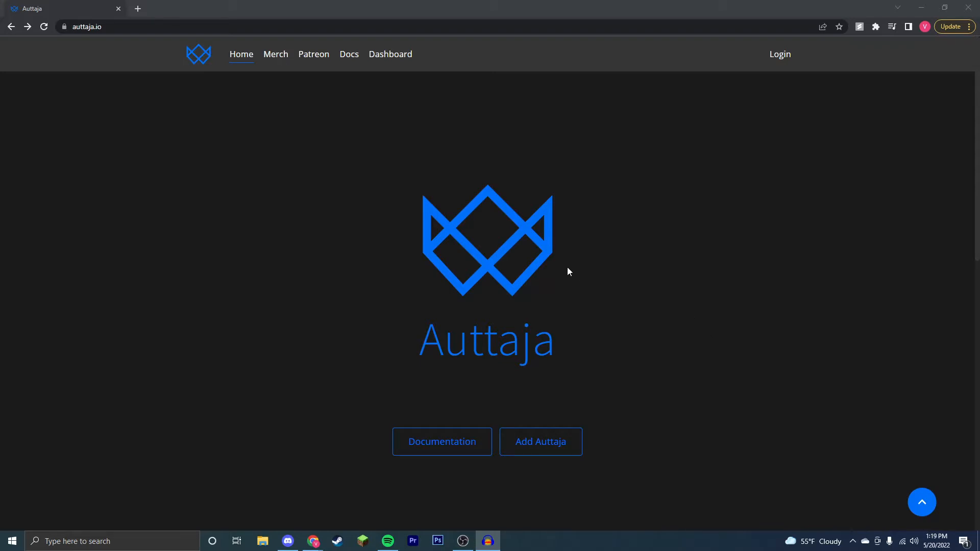
{"action": "mouse_move", "coordinate": [382, 236]}
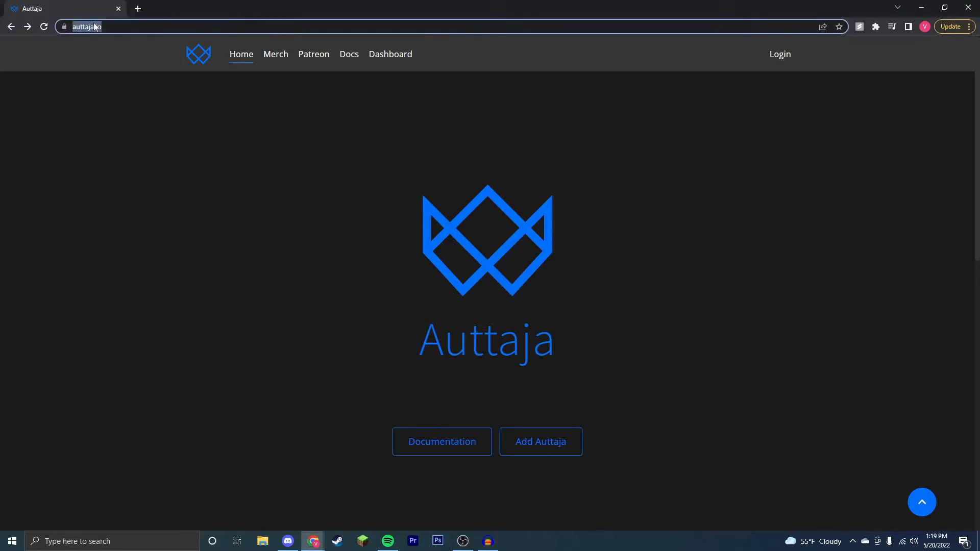
{"action": "mouse_move", "coordinate": [508, 381]}
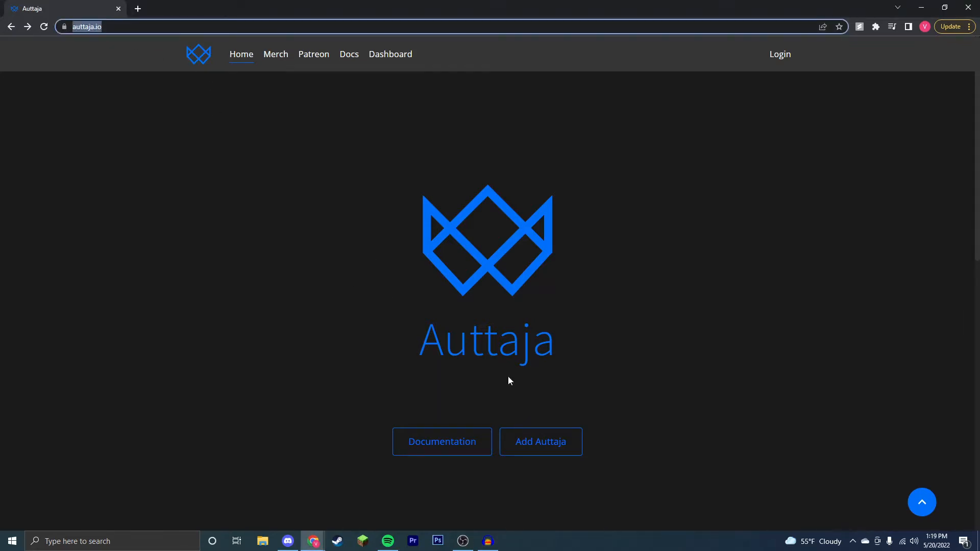
- Authorize Auttaja to join Victor's Test Server with all its requested permissions
{"action": "left_click", "coordinate": [540, 440]}
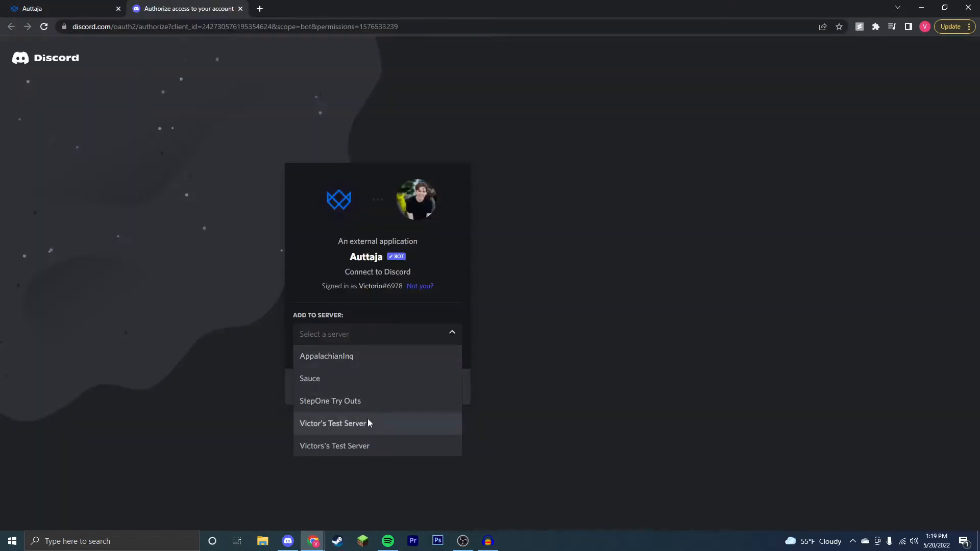
{"action": "left_click", "coordinate": [332, 423]}
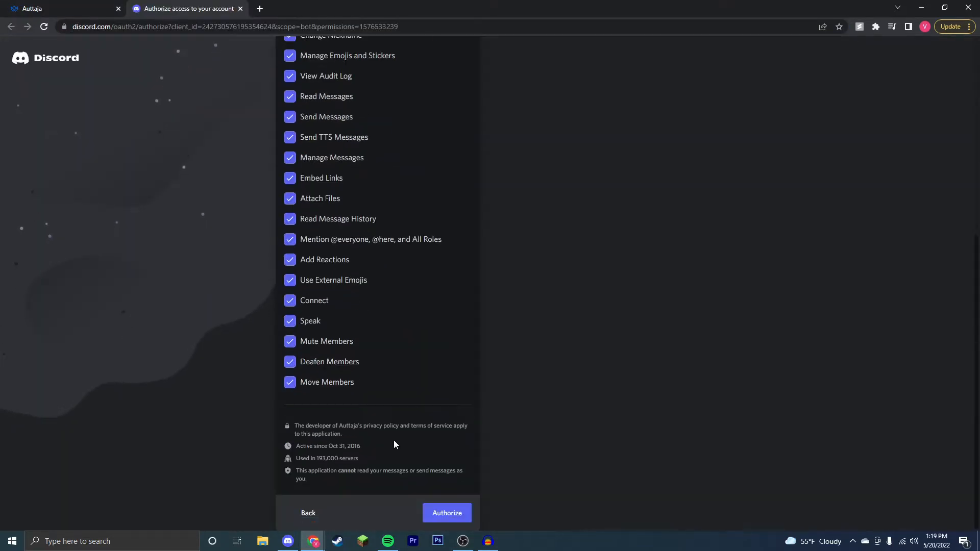
{"action": "left_click", "coordinate": [446, 512]}
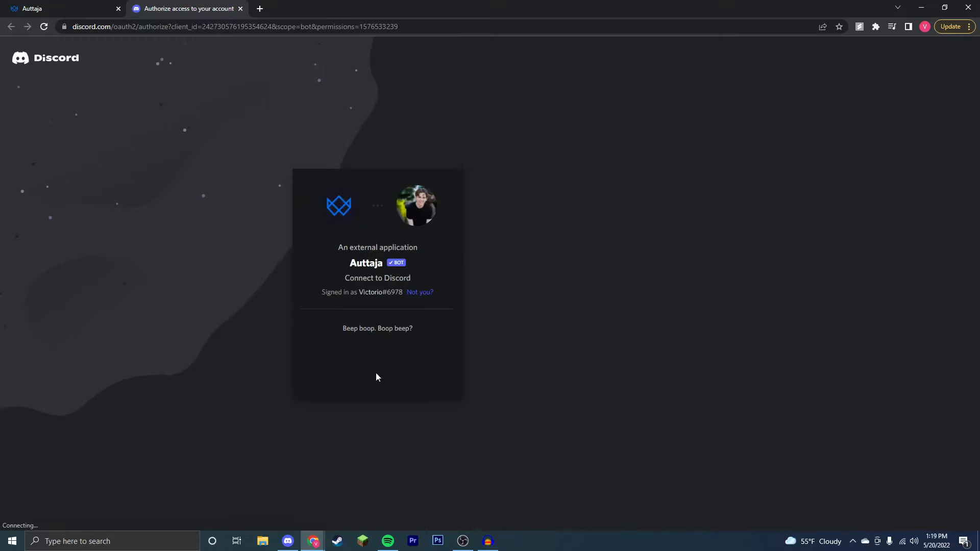
{"action": "left_click", "coordinate": [378, 367]}
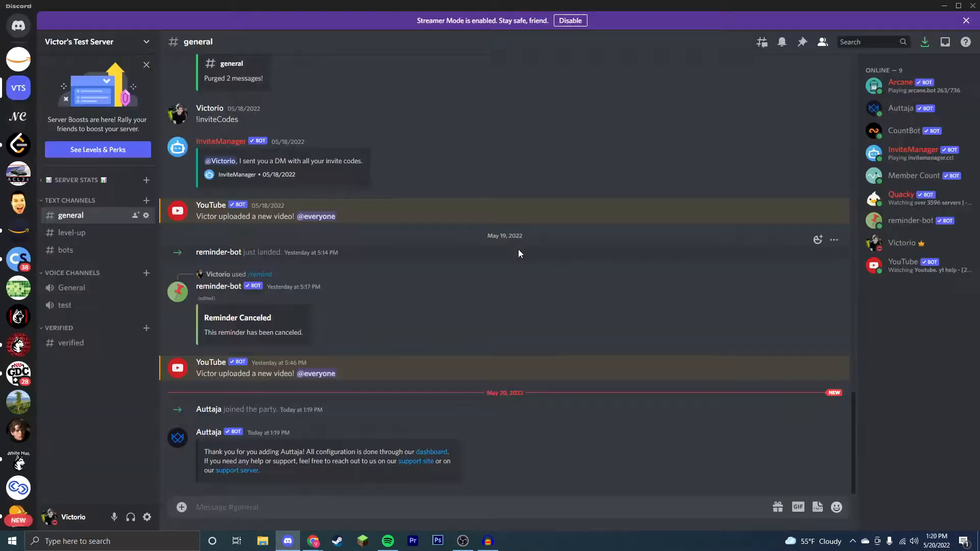
{"action": "mouse_move", "coordinate": [531, 438]}
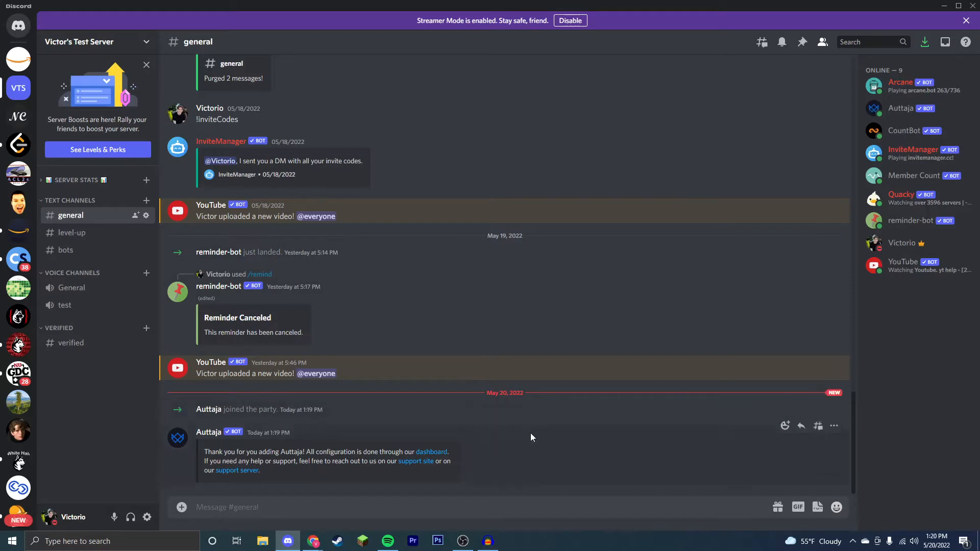
{"action": "mouse_move", "coordinate": [428, 190]}
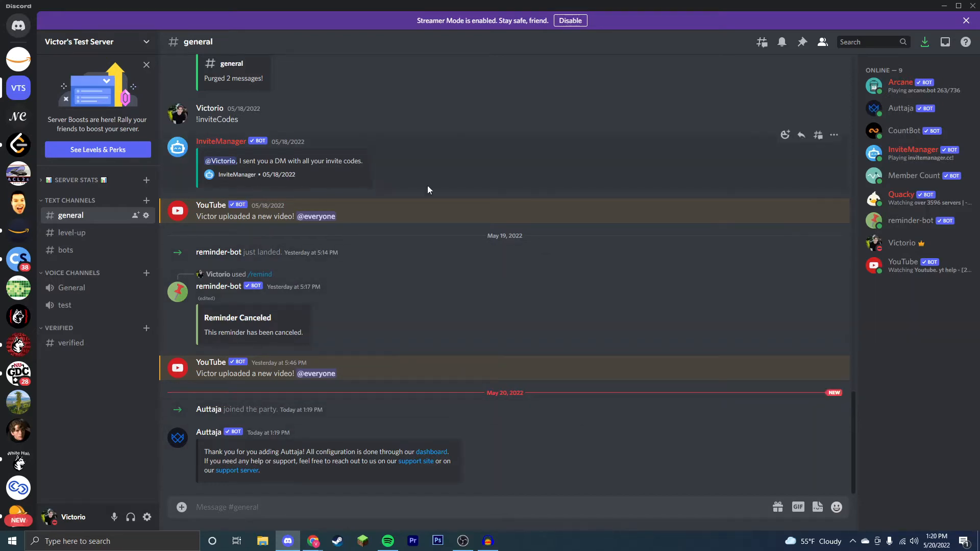
{"action": "mouse_move", "coordinate": [637, 153]}
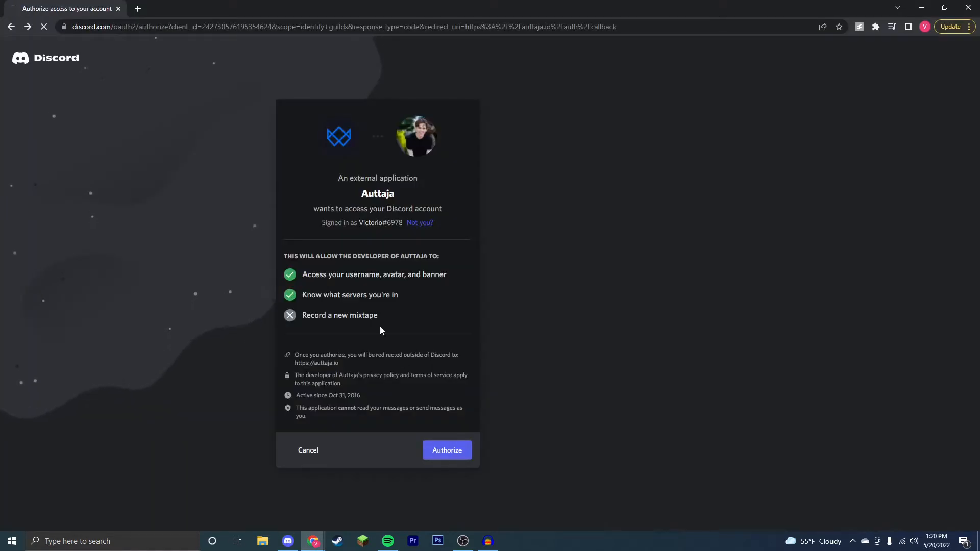
- Grant the dashboard Discord access and open the General bot settings
{"action": "left_click", "coordinate": [446, 450]}
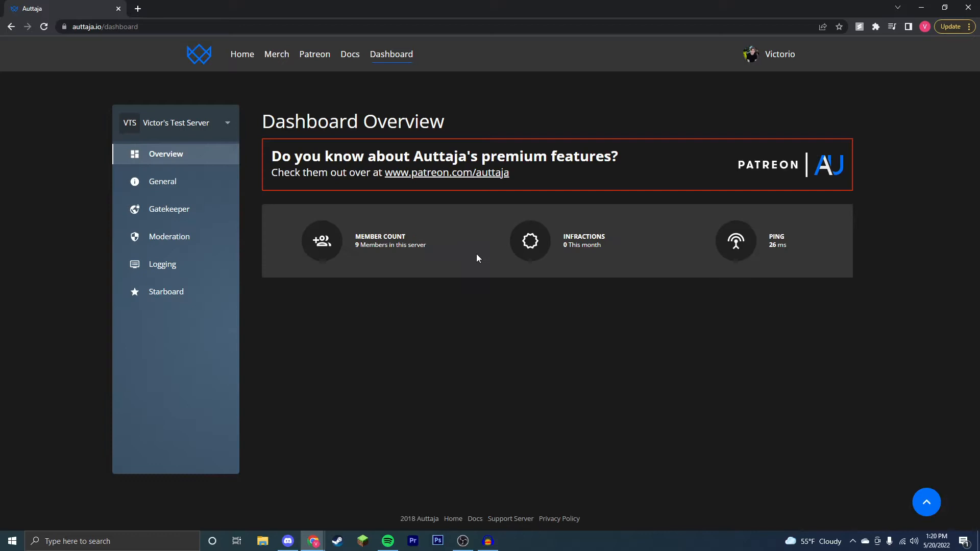
{"action": "mouse_move", "coordinate": [521, 238]}
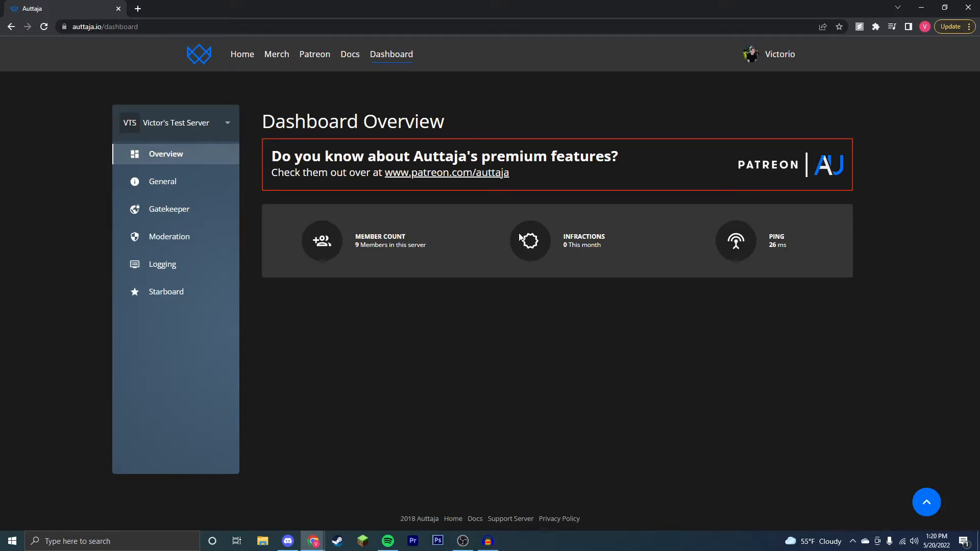
{"action": "mouse_move", "coordinate": [520, 266]}
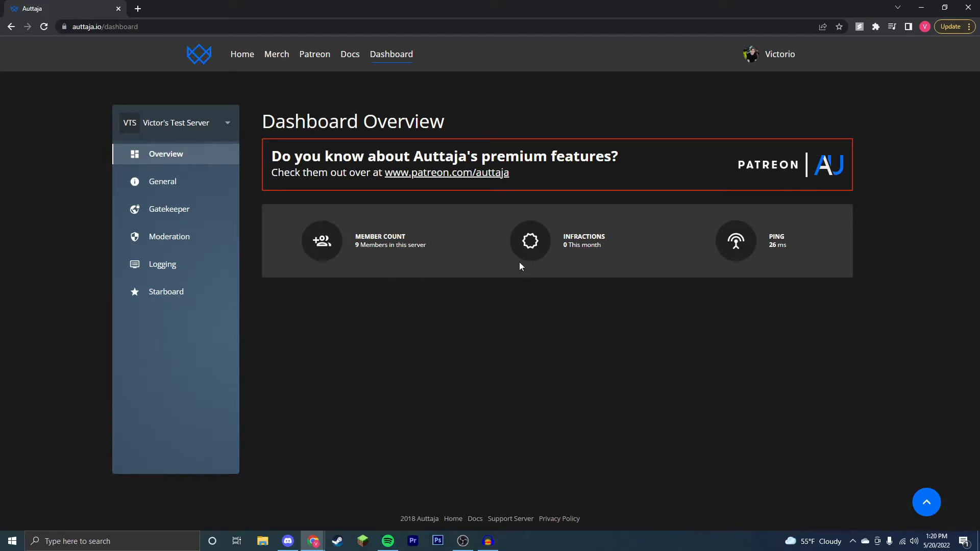
{"action": "left_click", "coordinate": [162, 181]}
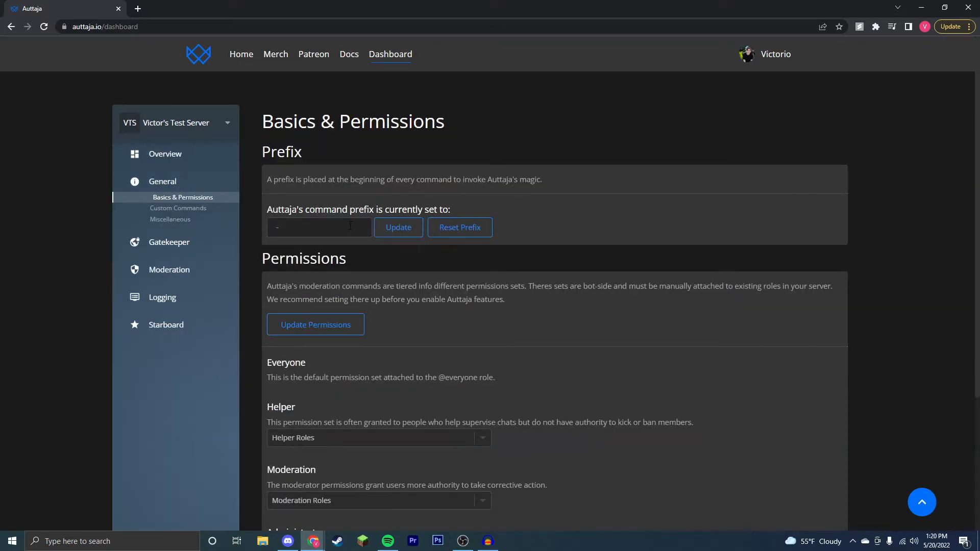
- View the server roles available in the Helper Roles dropdown
{"action": "left_click", "coordinate": [398, 226]}
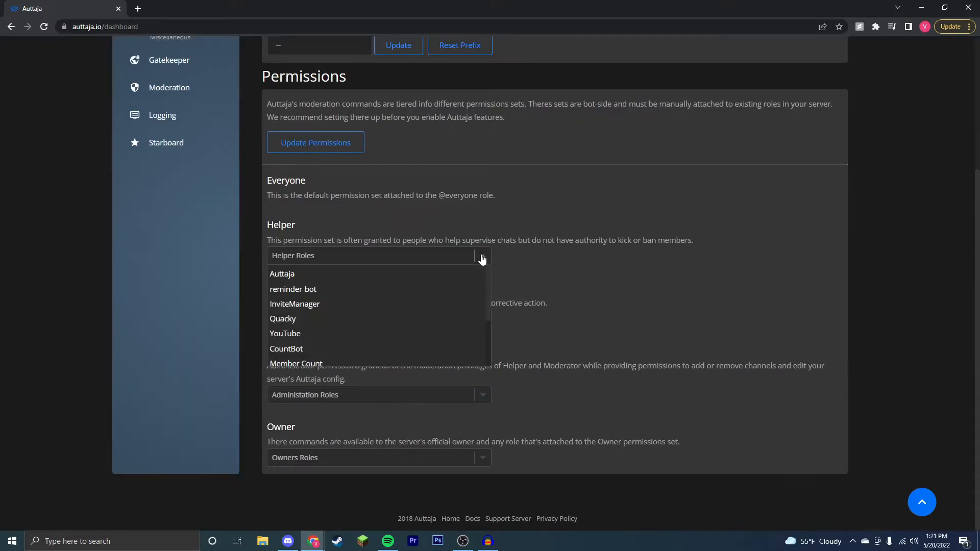
{"action": "left_click", "coordinate": [289, 357]}
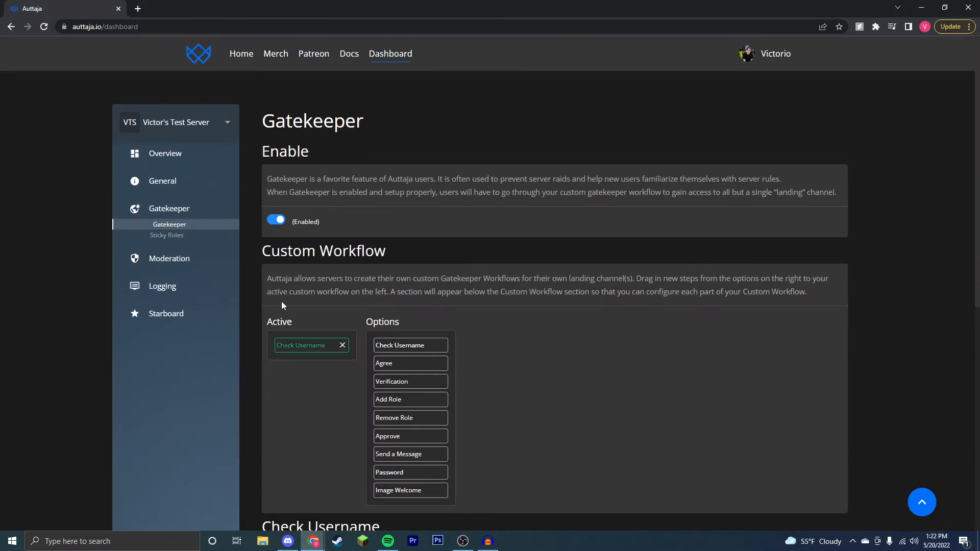
{"action": "mouse_move", "coordinate": [386, 204]}
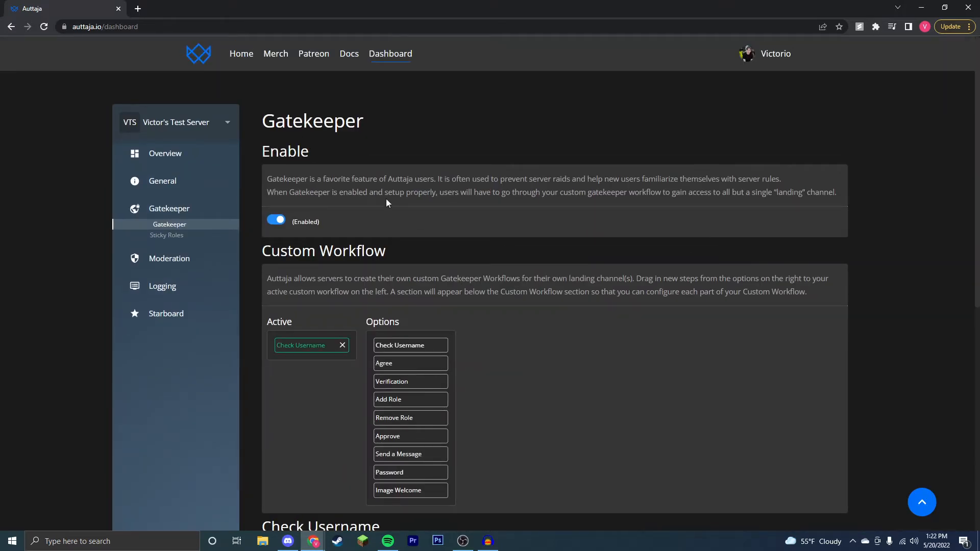
{"action": "mouse_move", "coordinate": [546, 350]}
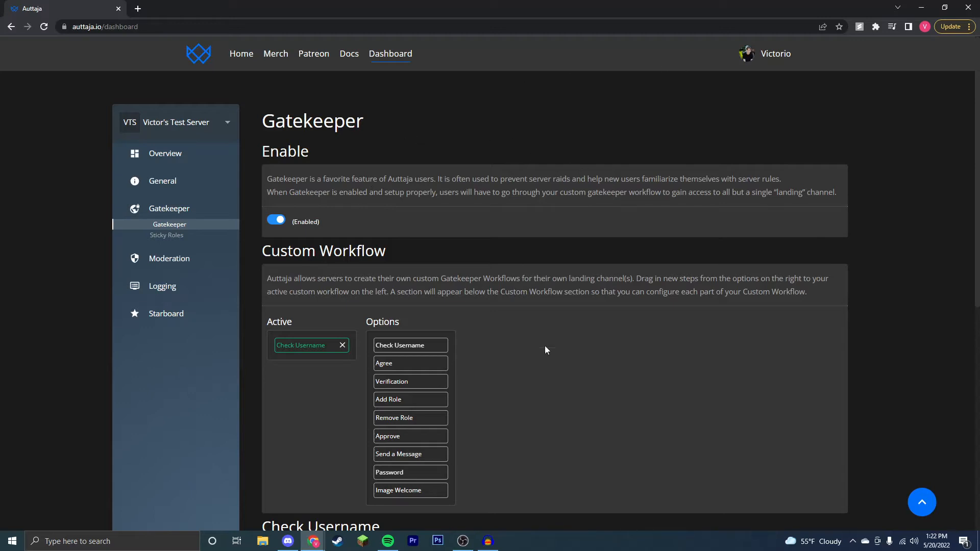
{"action": "mouse_move", "coordinate": [621, 346]}
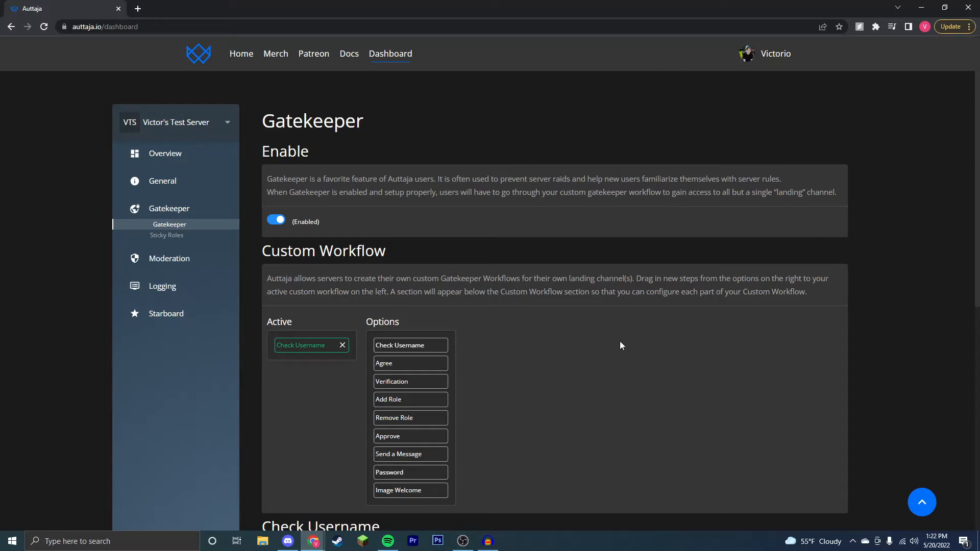
{"action": "mouse_move", "coordinate": [452, 378]}
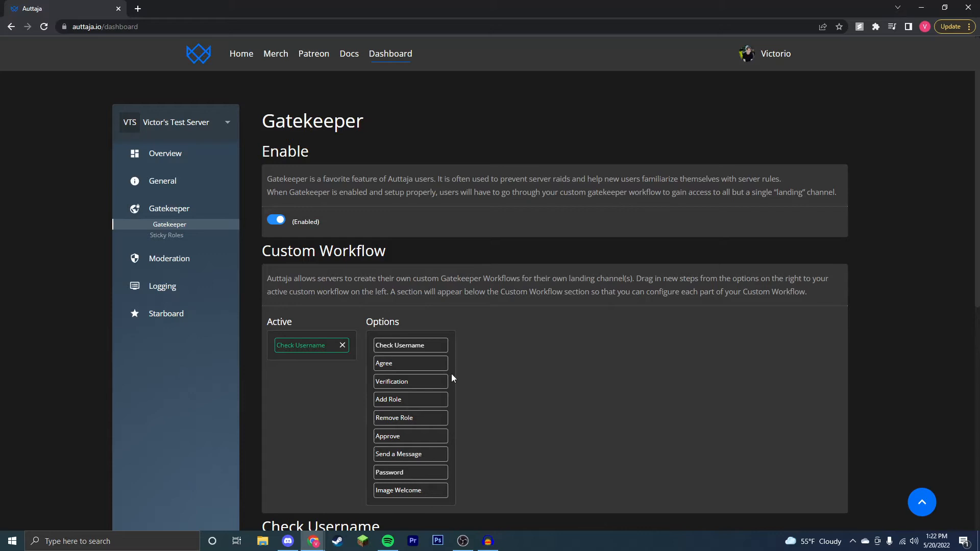
{"action": "mouse_move", "coordinate": [381, 333]}
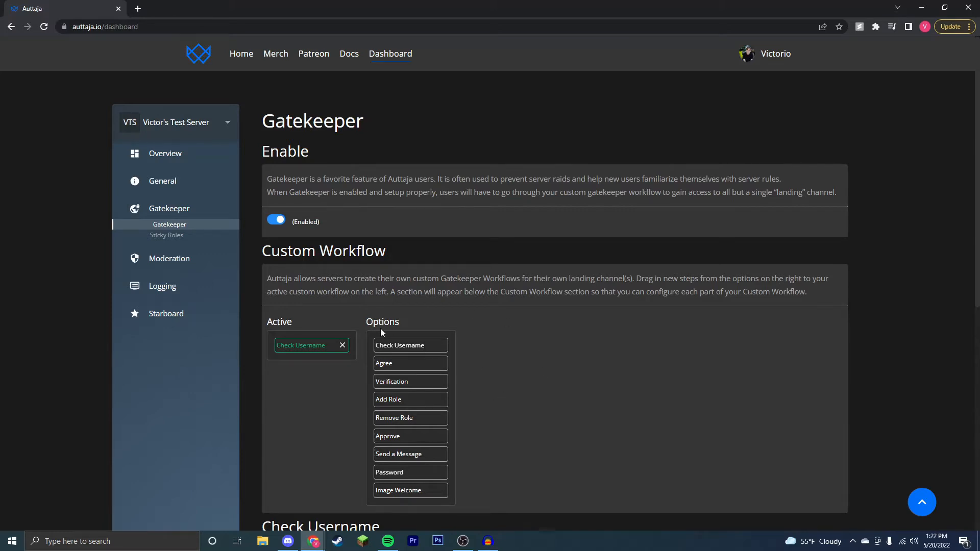
- Enable Check Username's invite-link and custom checks, matching the term 'botspam'
{"action": "scroll", "scroll_direction": "down", "scroll_amount": 3}
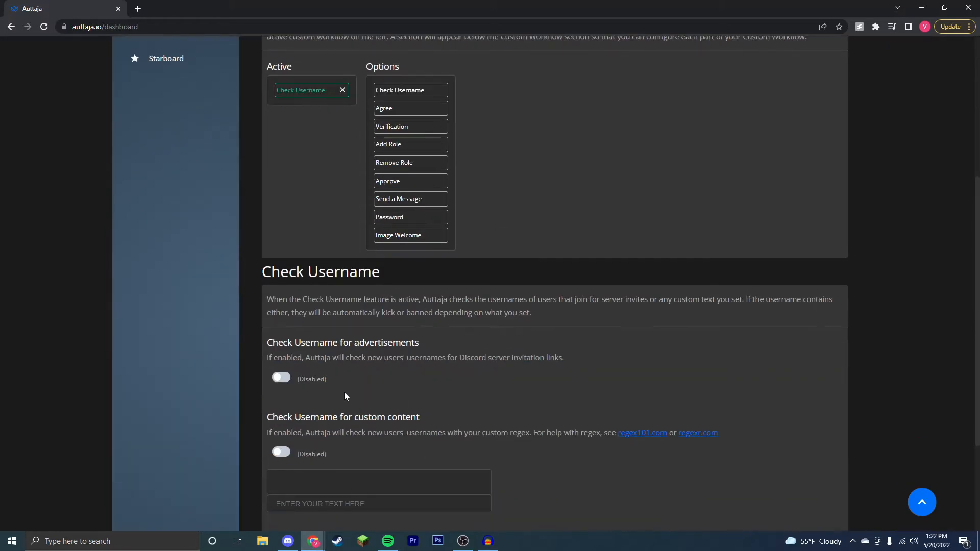
{"action": "scroll", "scroll_direction": "down", "scroll_amount": 3}
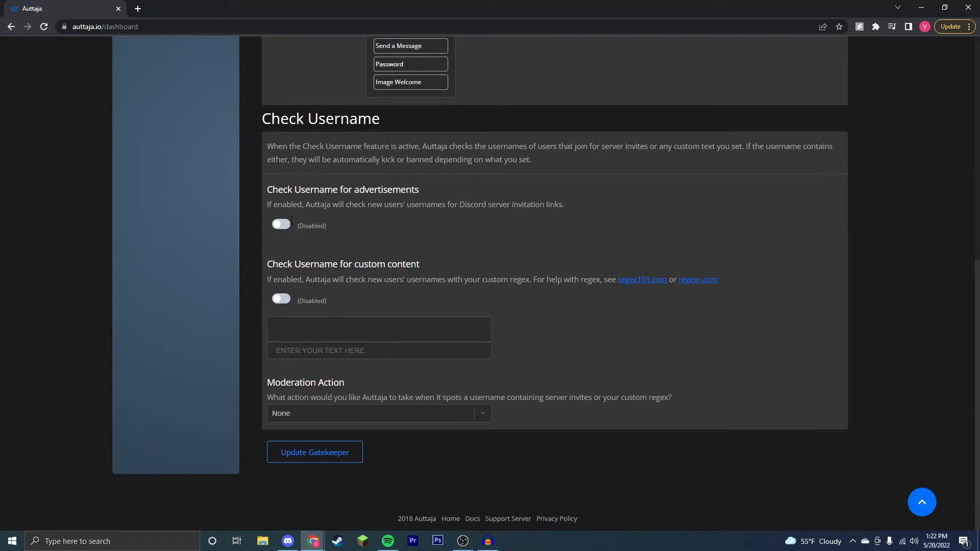
{"action": "left_click", "coordinate": [280, 223]}
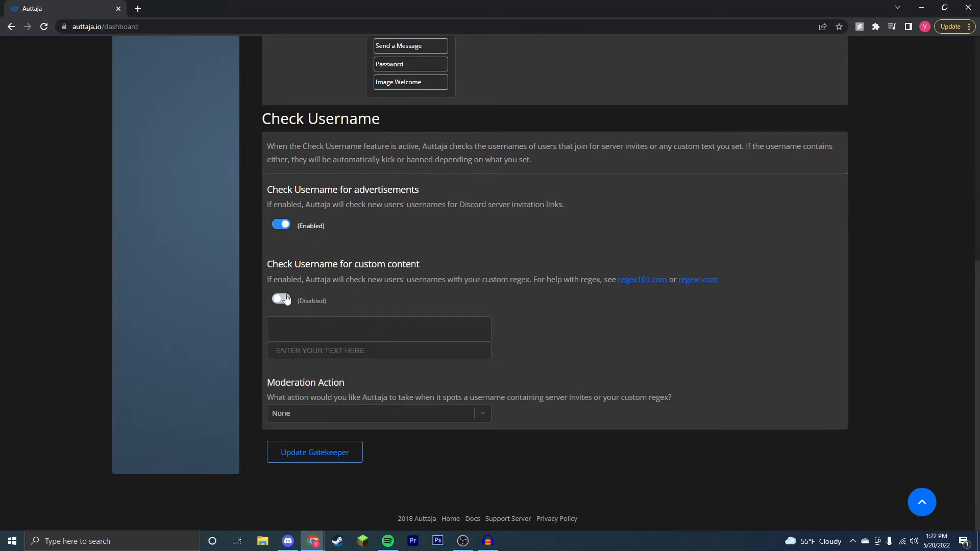
{"action": "left_click", "coordinate": [280, 298]}
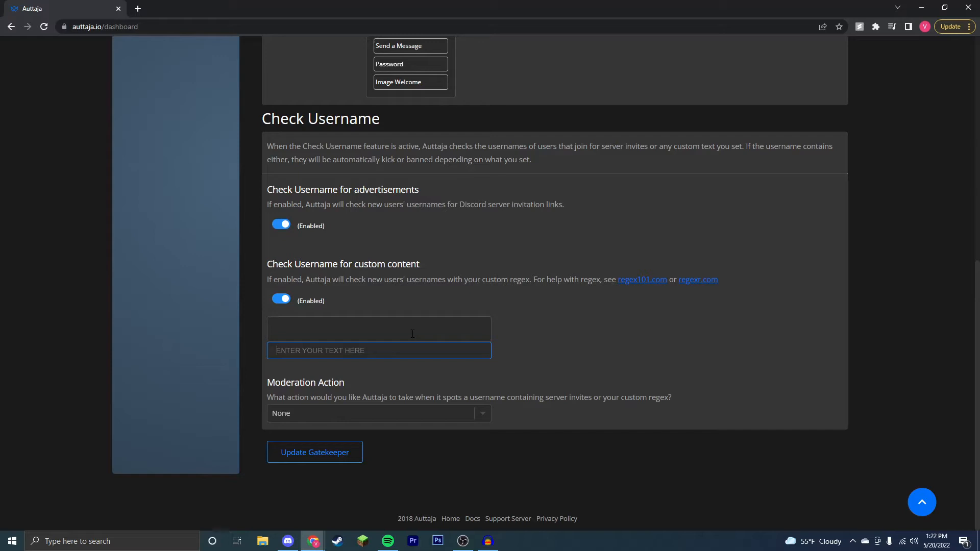
{"action": "type", "text": "bot"}
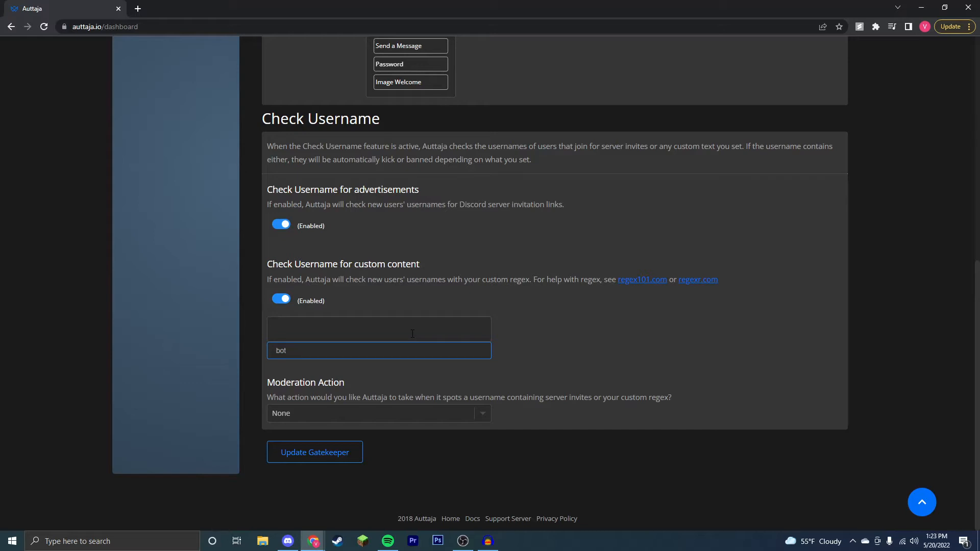
{"action": "type", "text": "spam"}
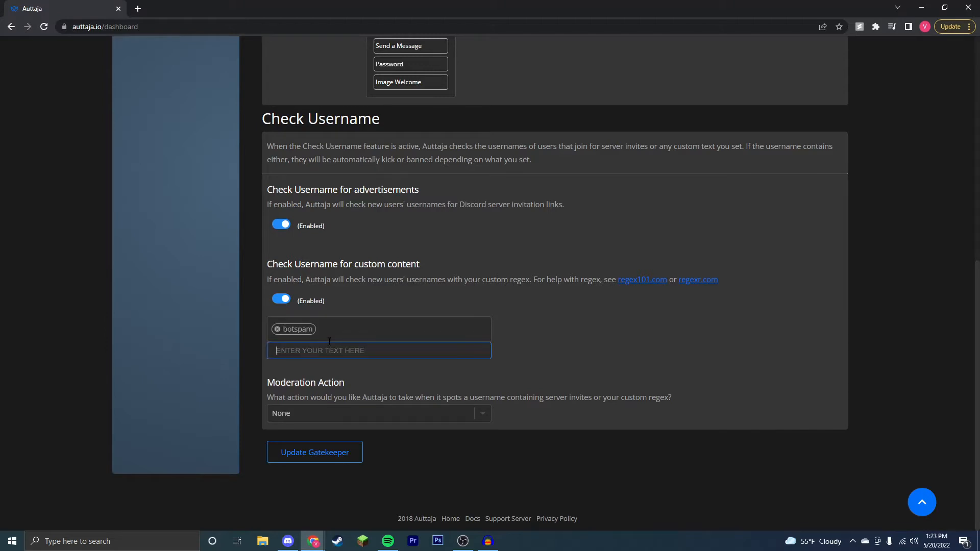
- Set the username check's moderation action to Kick and save Gatekeeper
{"action": "left_click", "coordinate": [378, 413]}
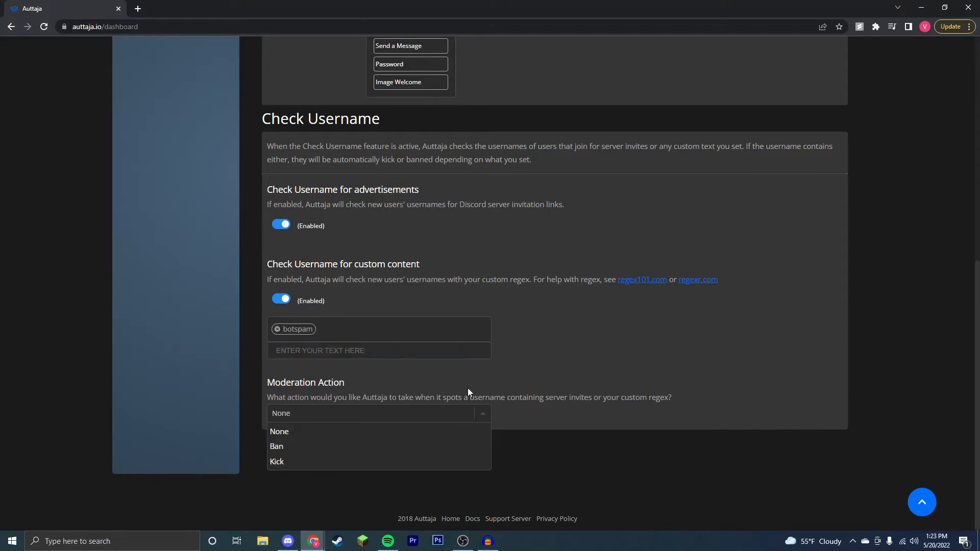
{"action": "left_click", "coordinate": [277, 461]}
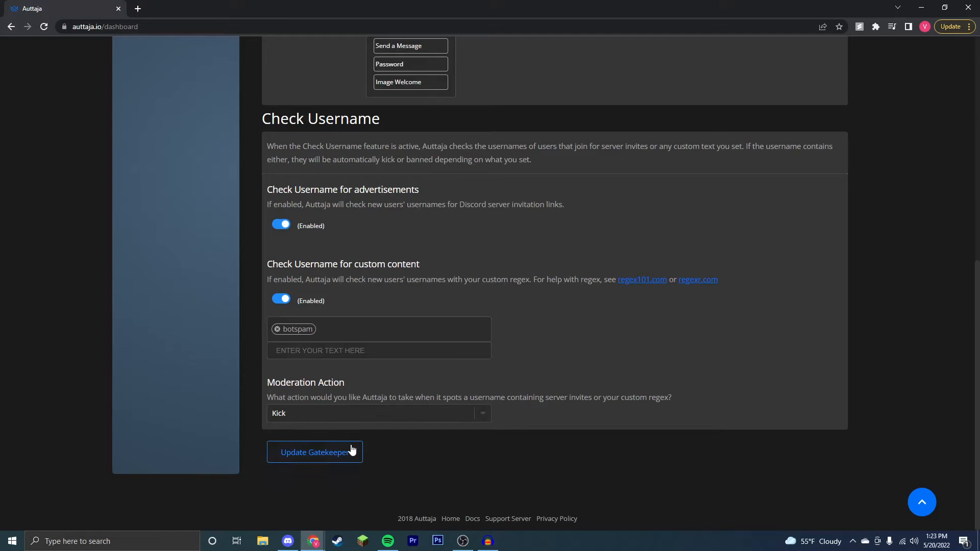
{"action": "left_click", "coordinate": [315, 452]}
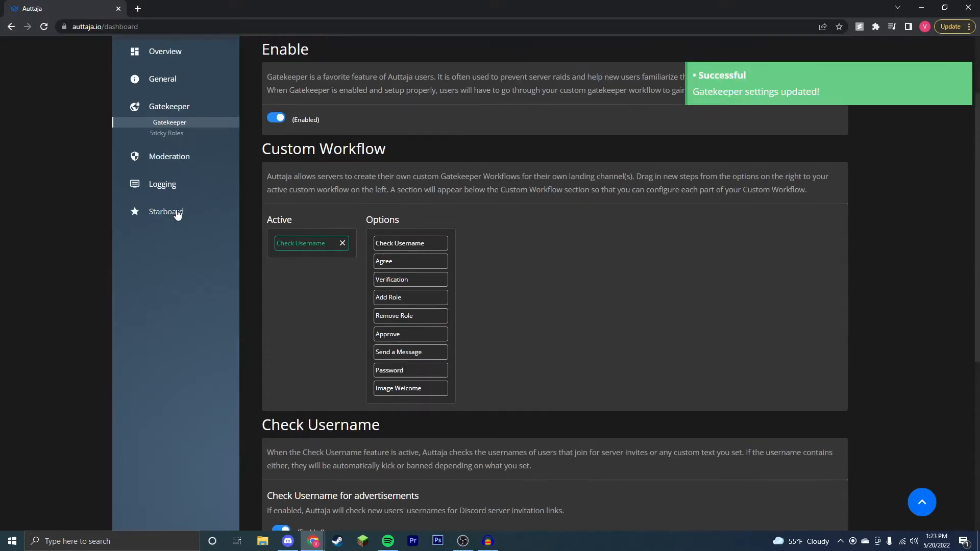
- Add Agree and Verification steps, kicking users who haven't agreed after 10 minutes
{"action": "scroll", "scroll_direction": "down", "scroll_amount": 3}
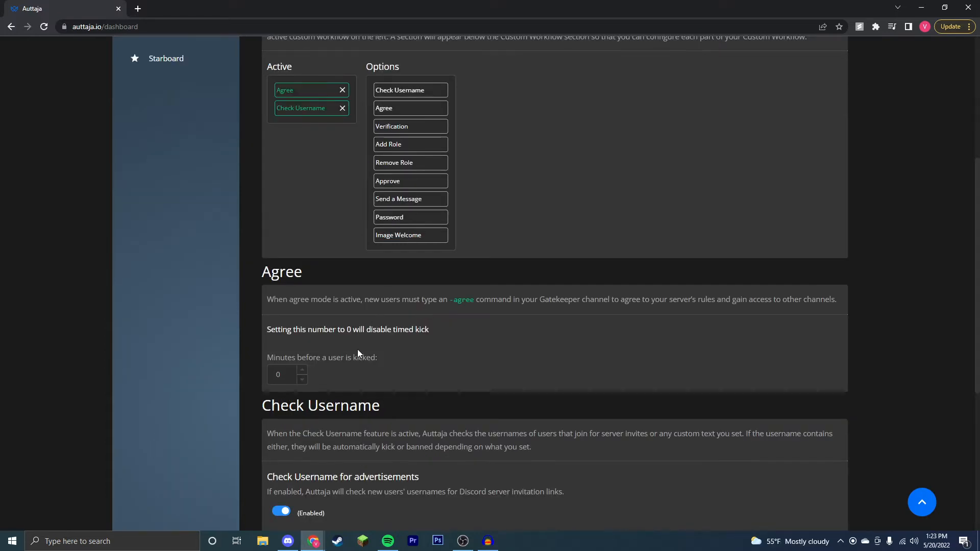
{"action": "mouse_move", "coordinate": [471, 296]}
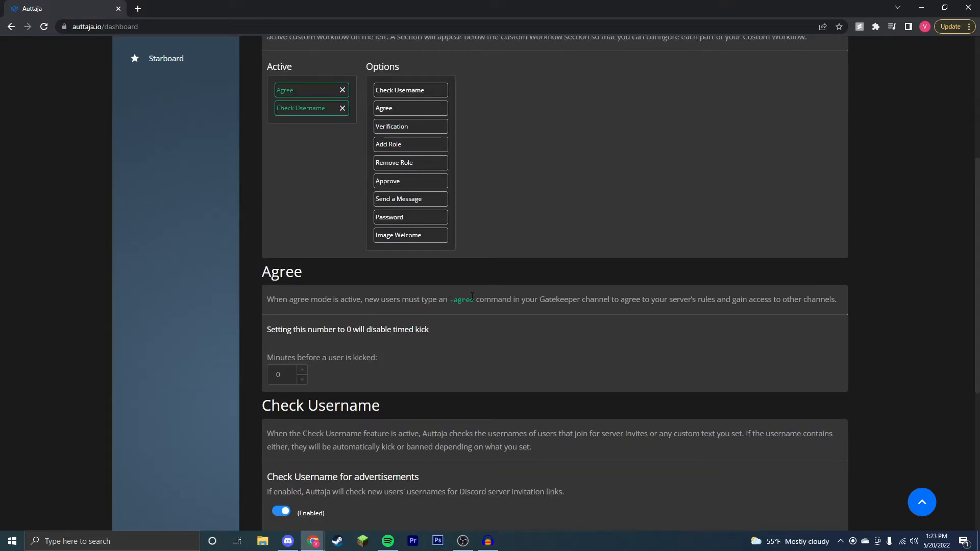
{"action": "mouse_move", "coordinate": [484, 269]}
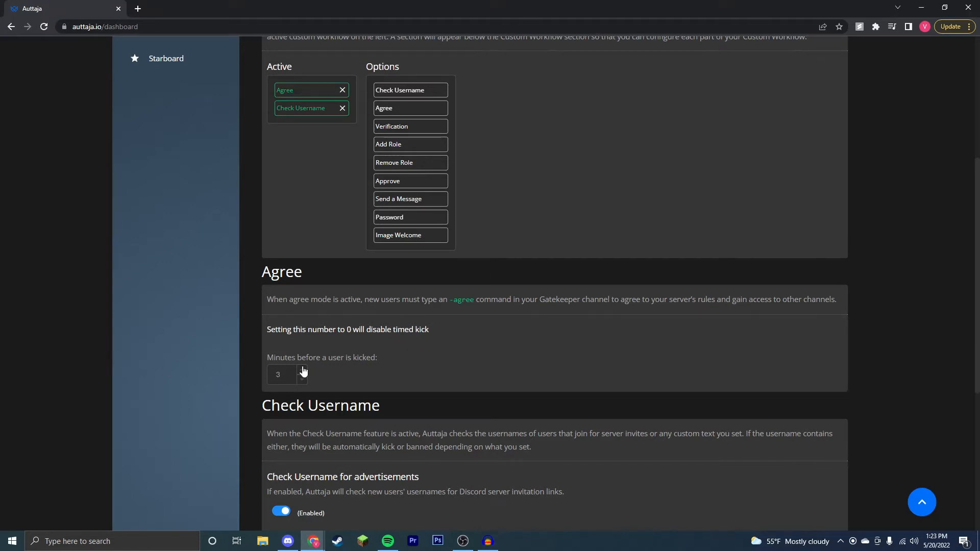
{"action": "left_click", "coordinate": [301, 370]}
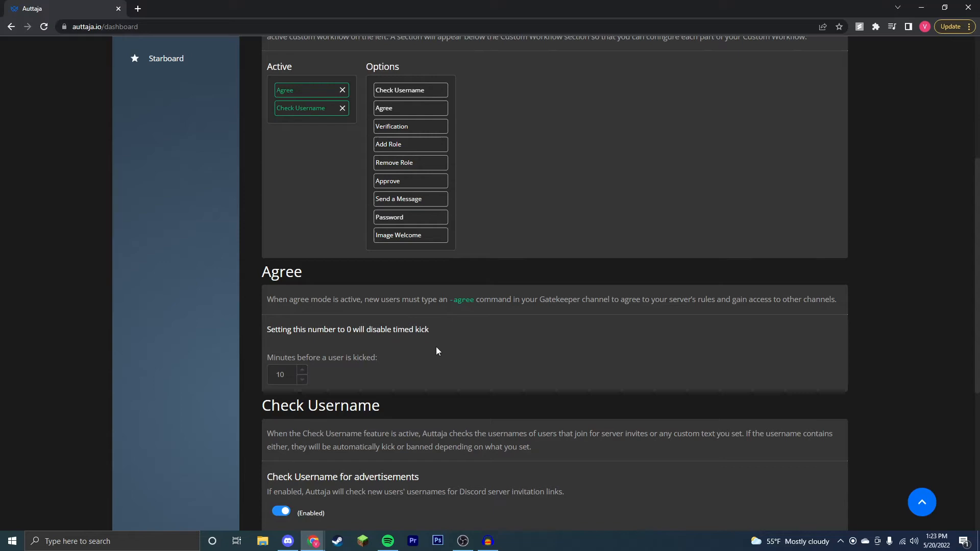
{"action": "scroll", "scroll_direction": "down", "scroll_amount": 3}
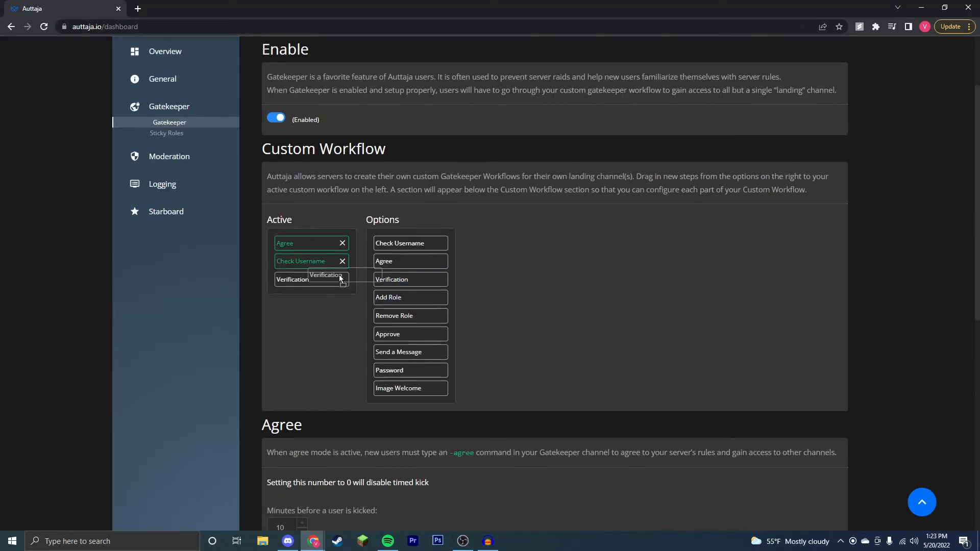
{"action": "scroll", "scroll_direction": "down", "scroll_amount": 3}
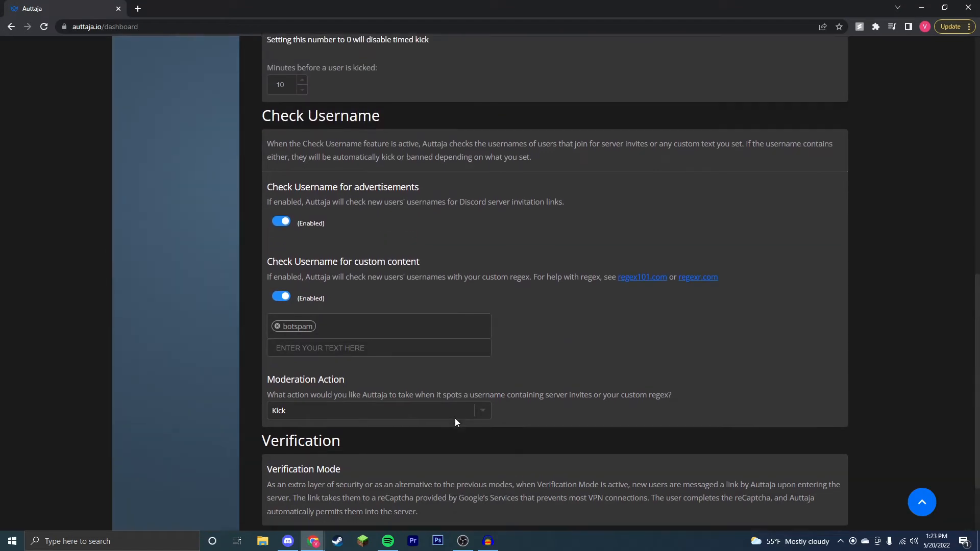
{"action": "scroll", "scroll_direction": "down", "scroll_amount": 3}
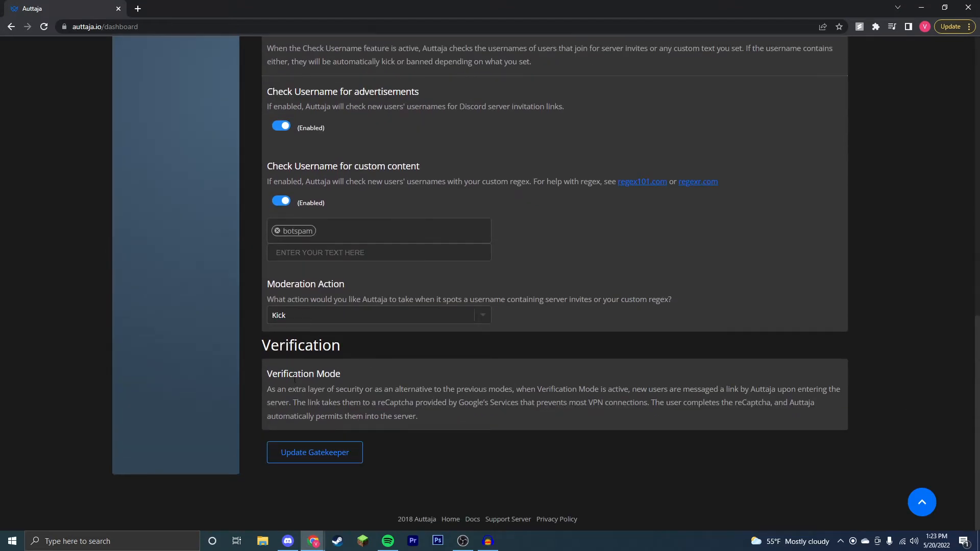
{"action": "mouse_move", "coordinate": [384, 374]}
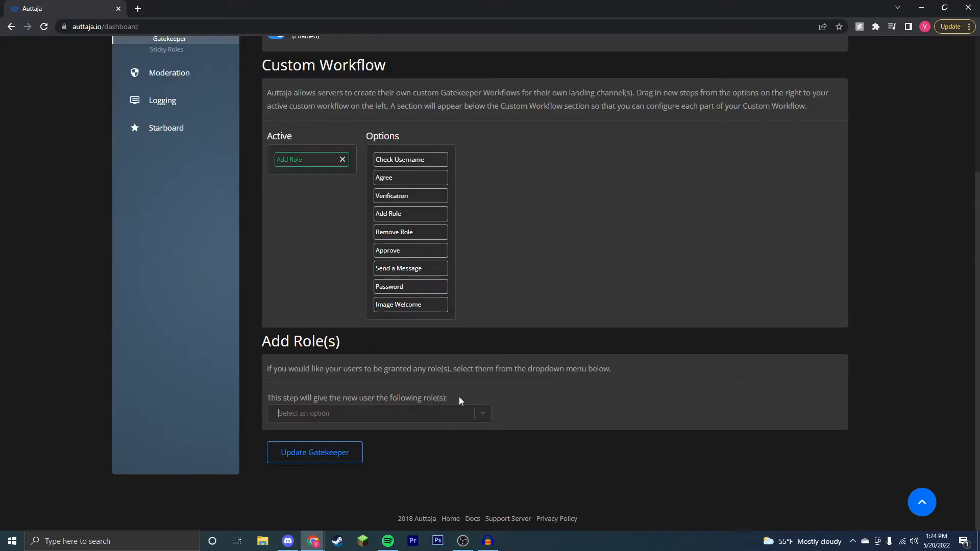
- Grant new users the Level 1 role in the Add Role(s) step
{"action": "left_click", "coordinate": [379, 413]}
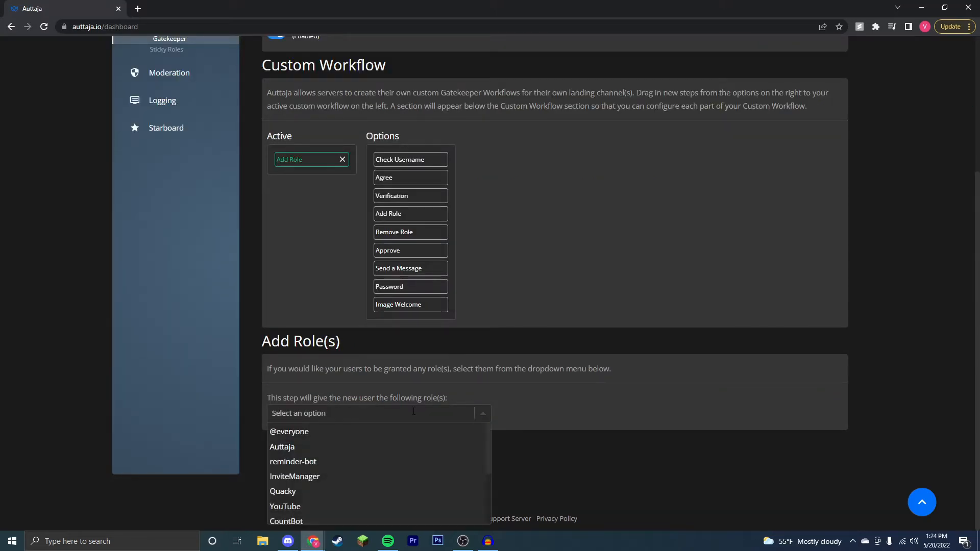
{"action": "left_click", "coordinate": [281, 500]}
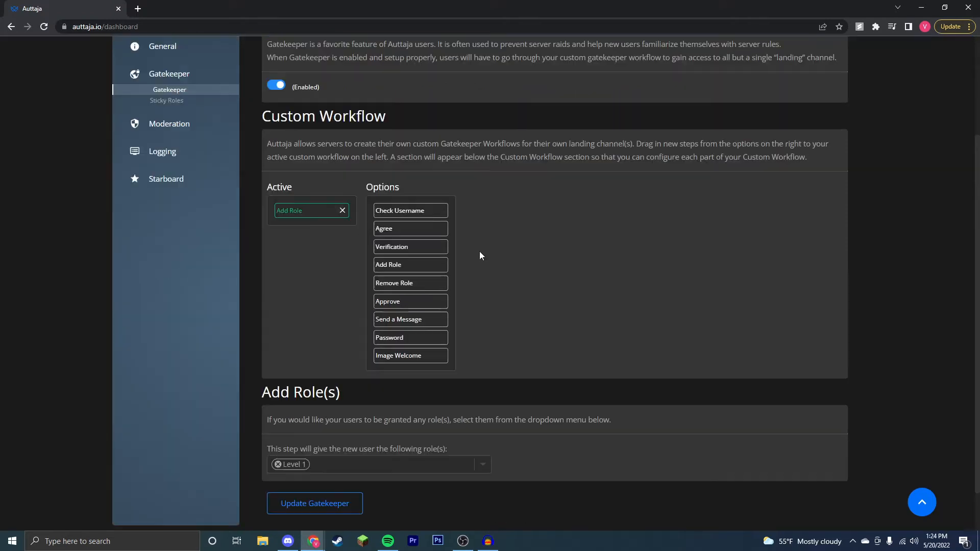
{"action": "mouse_move", "coordinate": [503, 316]}
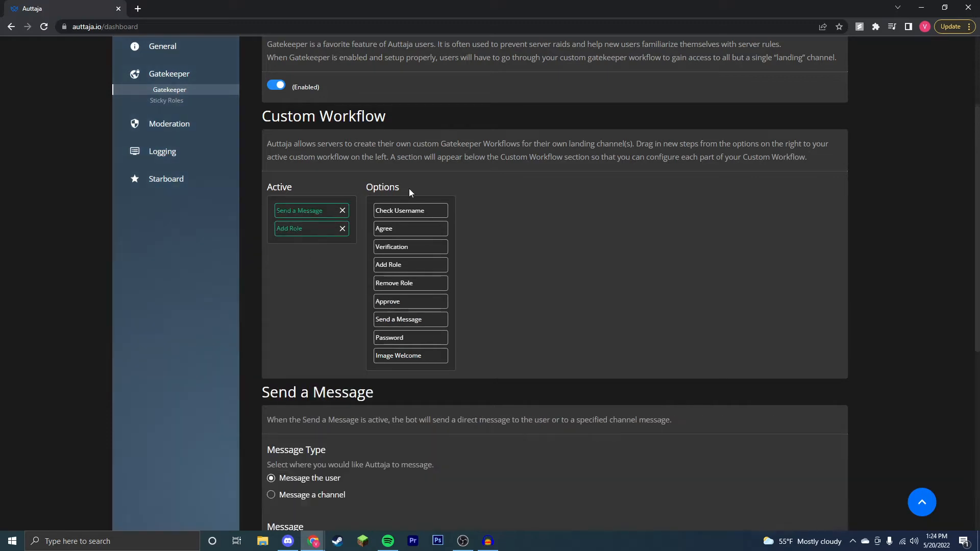
- Post '{user} Welcome to the server!' in the general channel and save Gatekeeper
{"action": "scroll", "scroll_direction": "down", "scroll_amount": 3}
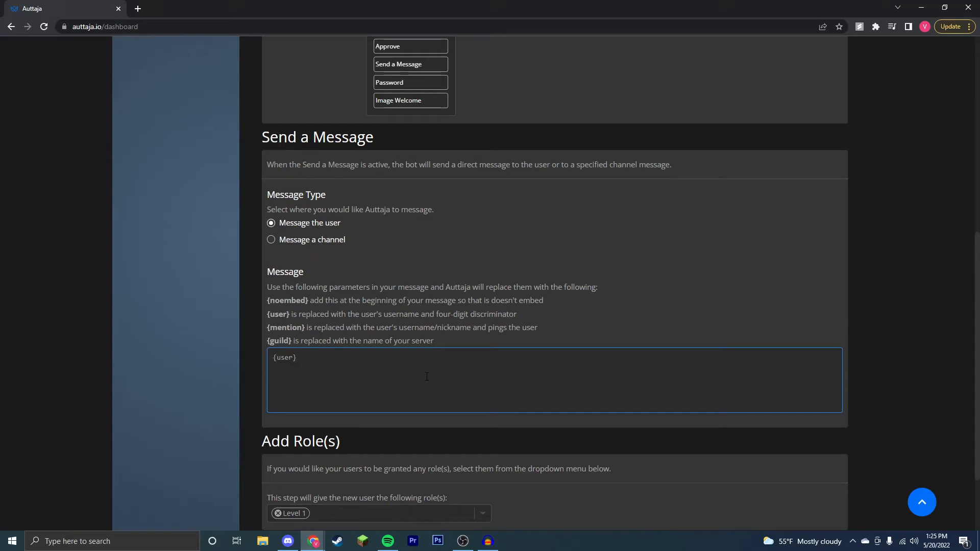
{"action": "type", "text": "Welcome to"}
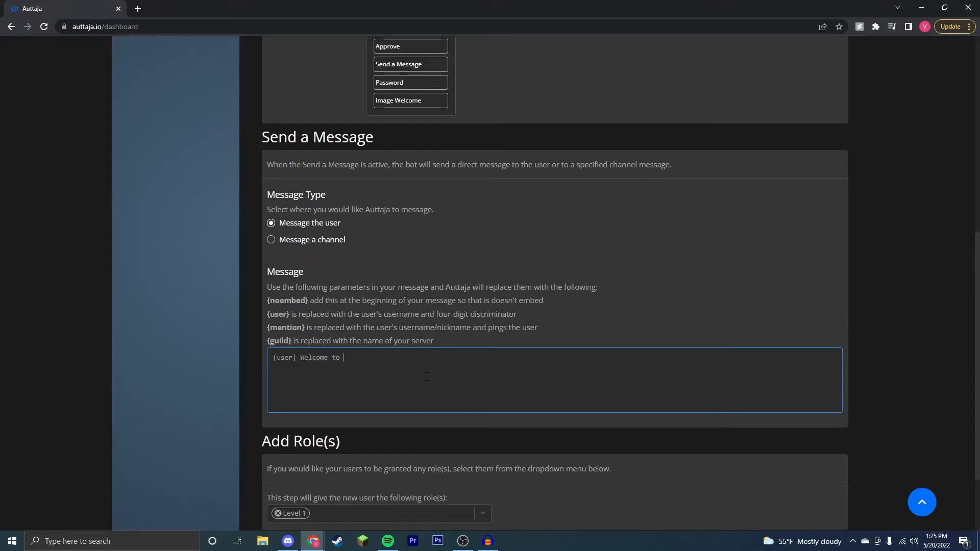
{"action": "type", "text": "the server!"}
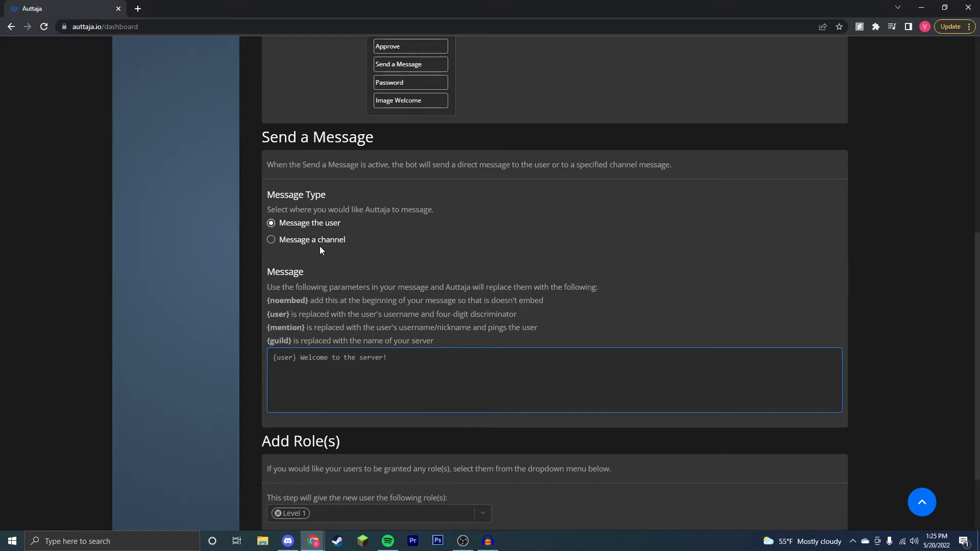
{"action": "left_click", "coordinate": [271, 239]}
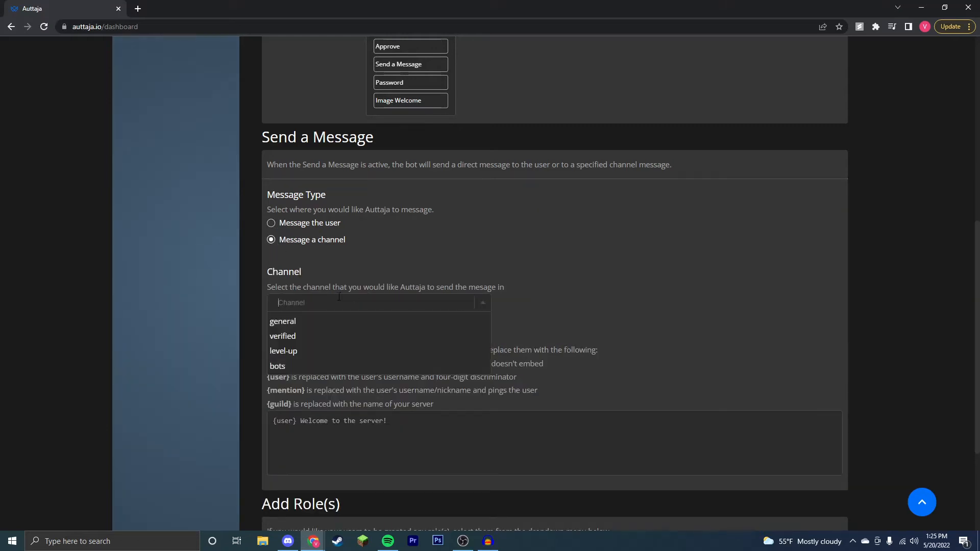
{"action": "scroll", "scroll_direction": "down", "scroll_amount": 3}
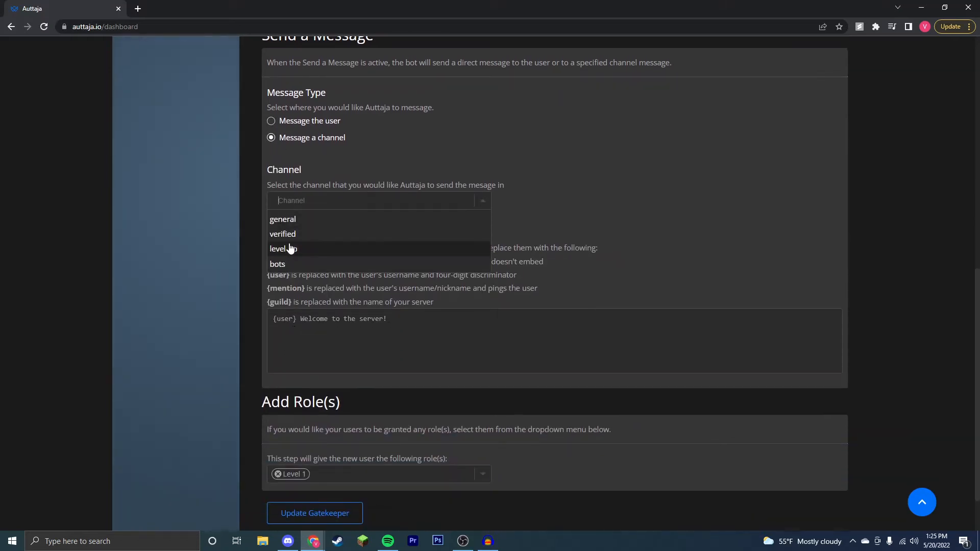
{"action": "left_click", "coordinate": [282, 219]}
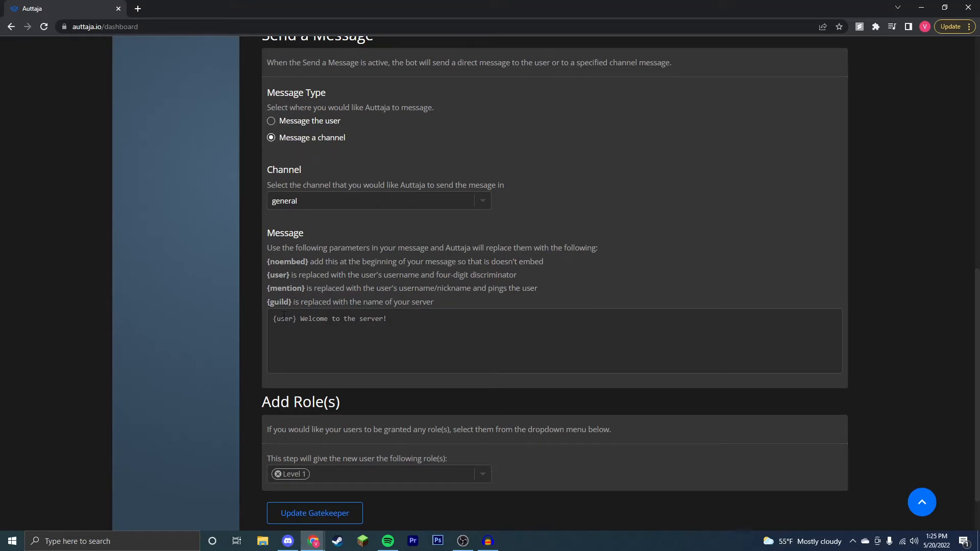
{"action": "left_click", "coordinate": [314, 512]}
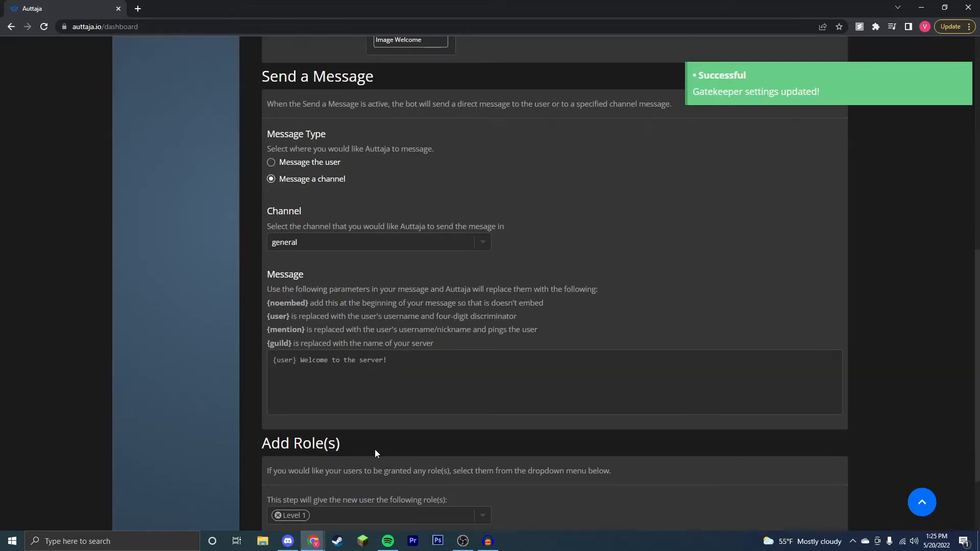
{"action": "scroll", "scroll_direction": "up", "scroll_amount": 3}
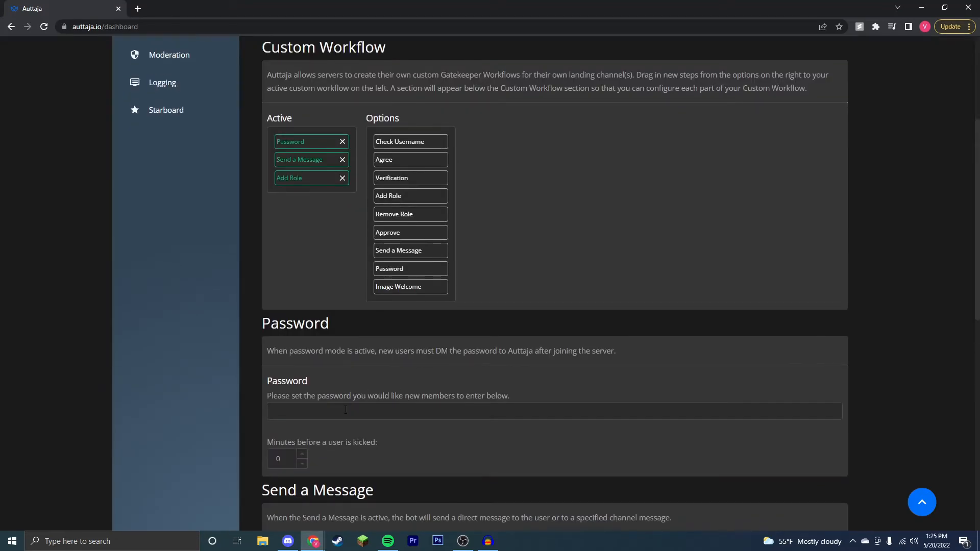
{"action": "type", "text": "d"}
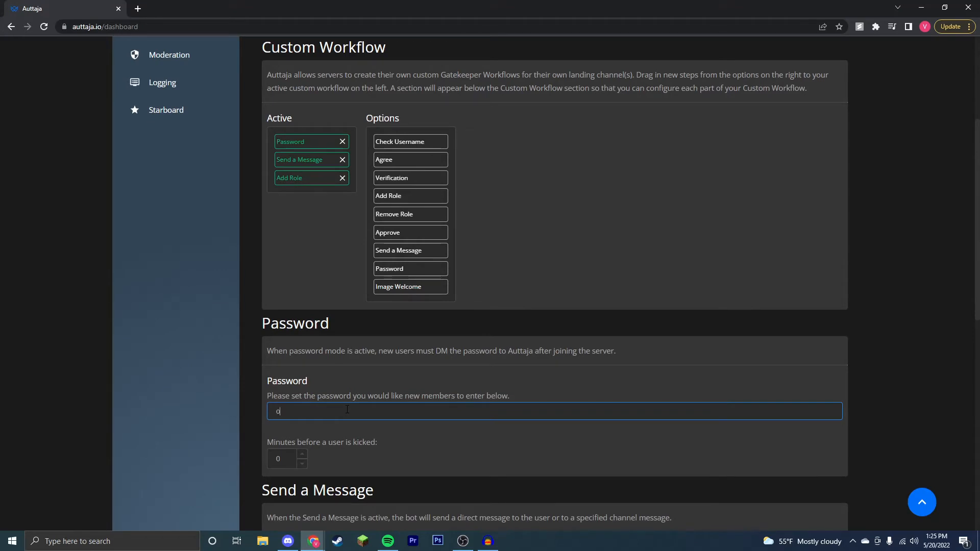
{"action": "type", "text": "password"}
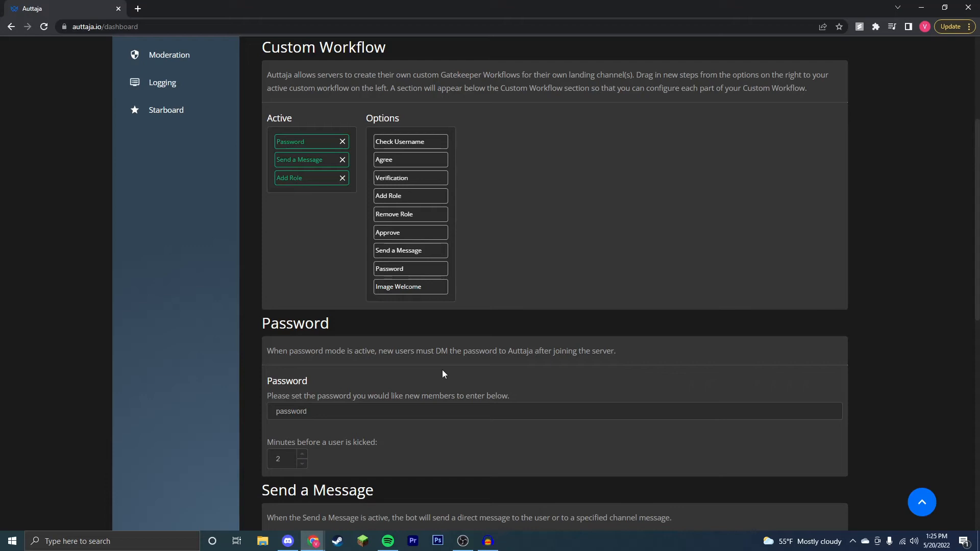
{"action": "mouse_move", "coordinate": [423, 263]}
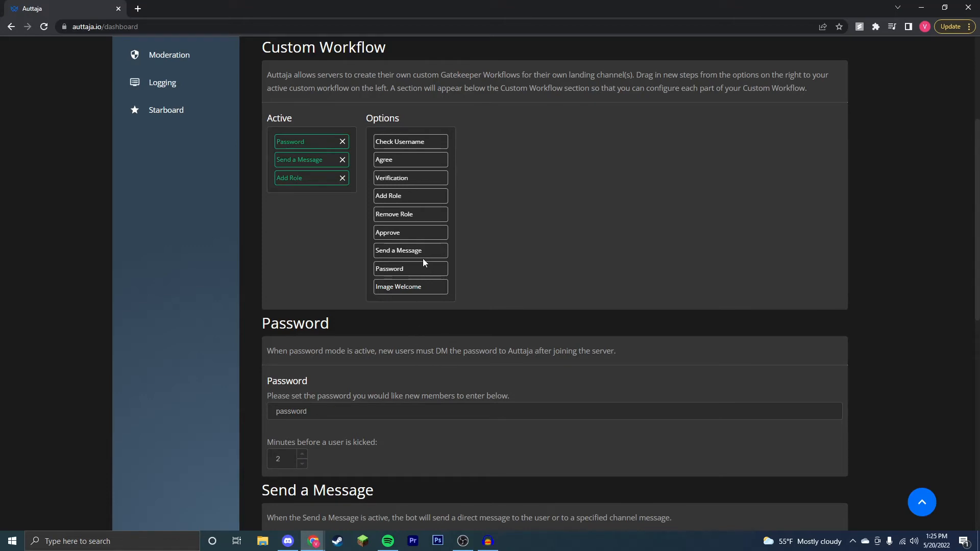
{"action": "mouse_move", "coordinate": [428, 285]}
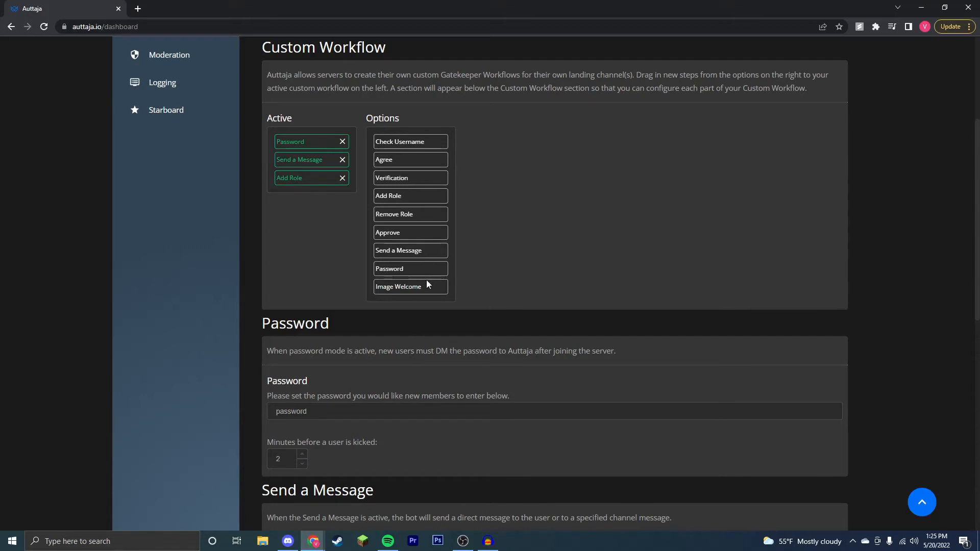
{"action": "mouse_move", "coordinate": [308, 228]}
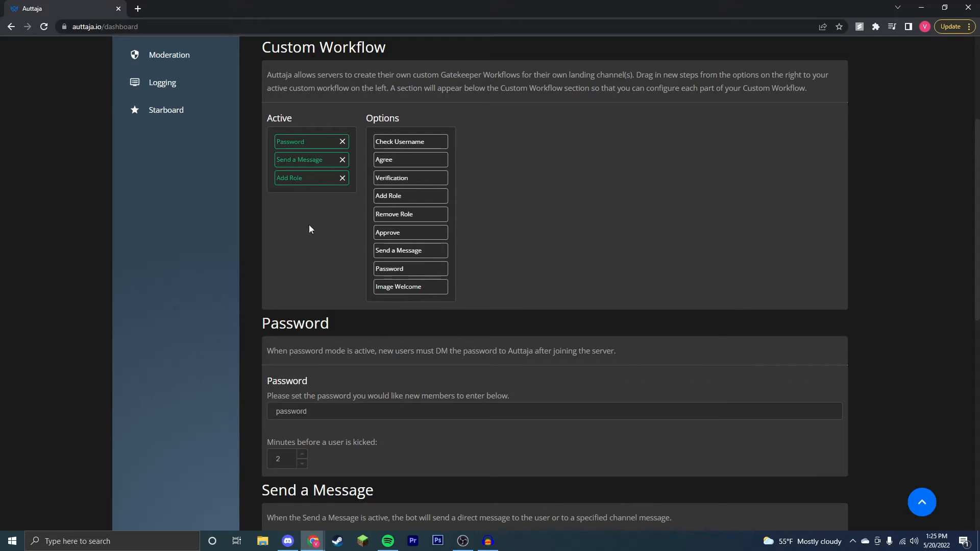
{"action": "mouse_move", "coordinate": [400, 300]}
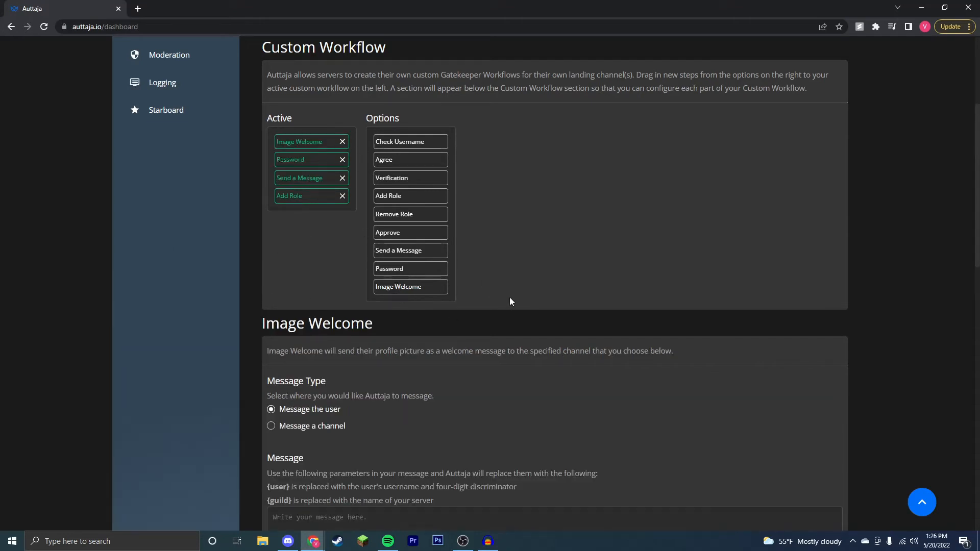
- Place Image Welcome at the top of the Gatekeeper workflow and open Sticky Roles
{"action": "scroll", "scroll_direction": "down", "scroll_amount": 3}
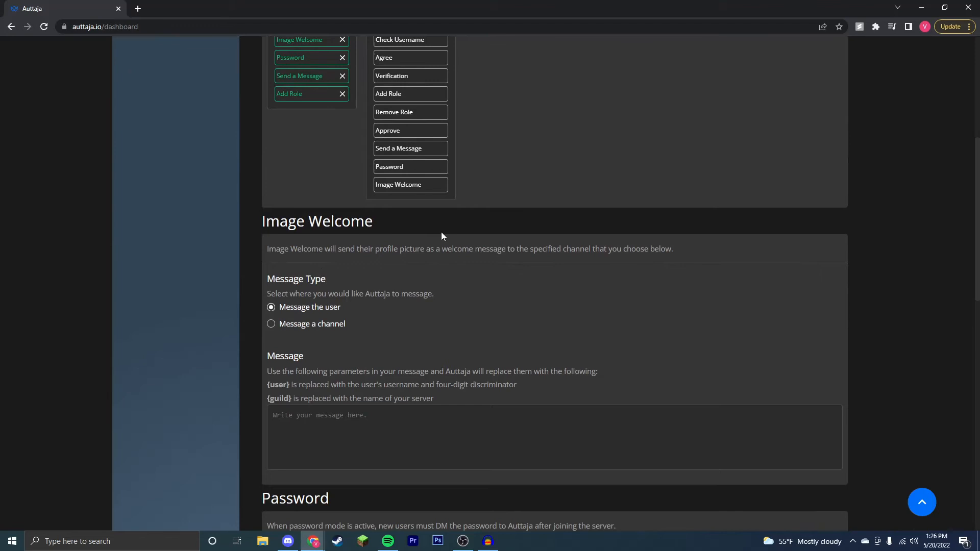
{"action": "left_click", "coordinate": [169, 236]}
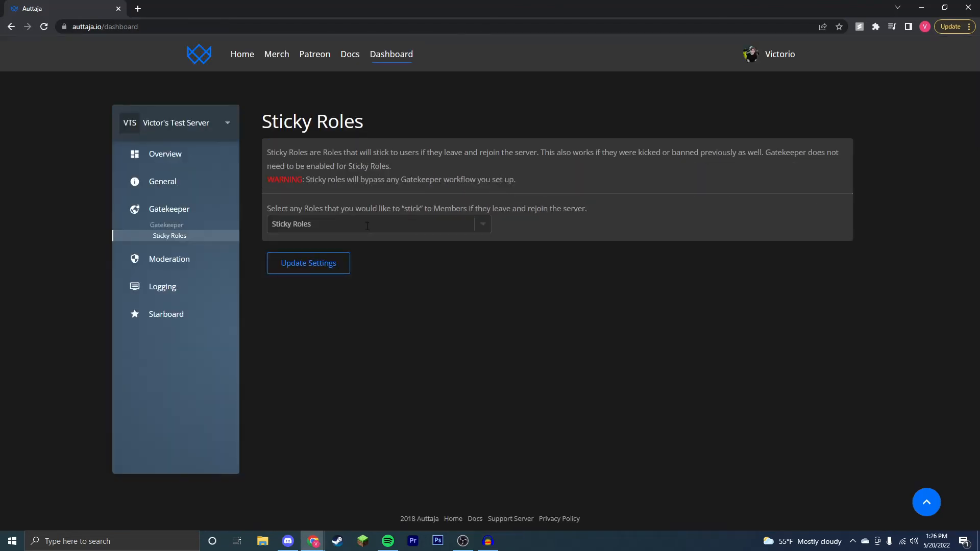
- Choose Level 1 as a sticky role, then open General Moderation
{"action": "left_click", "coordinate": [375, 224]}
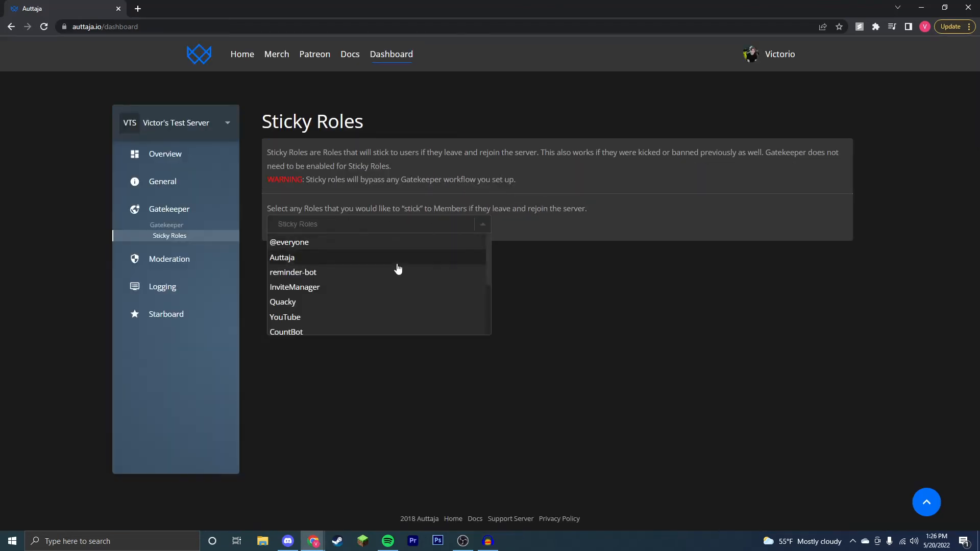
{"action": "left_click", "coordinate": [281, 311]}
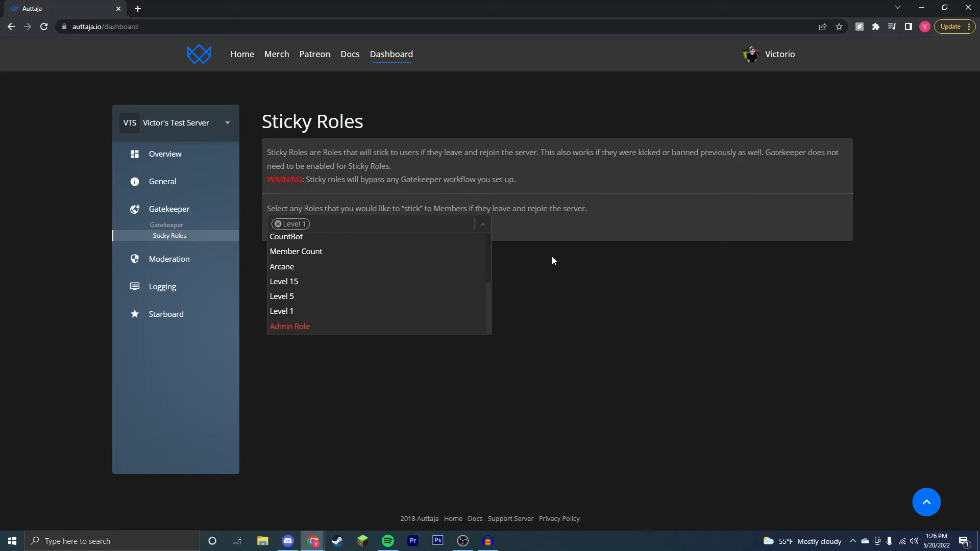
{"action": "left_click", "coordinate": [445, 175]}
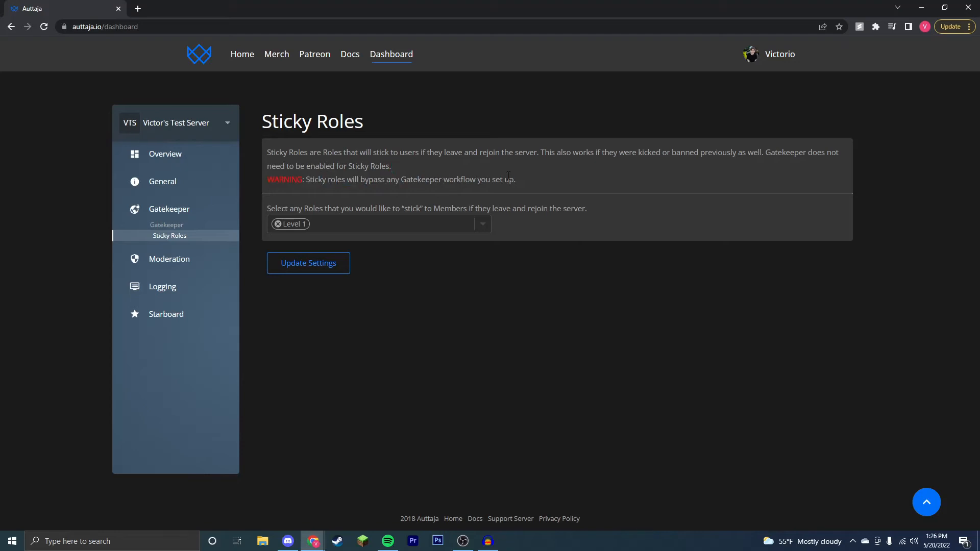
{"action": "mouse_move", "coordinate": [337, 195]}
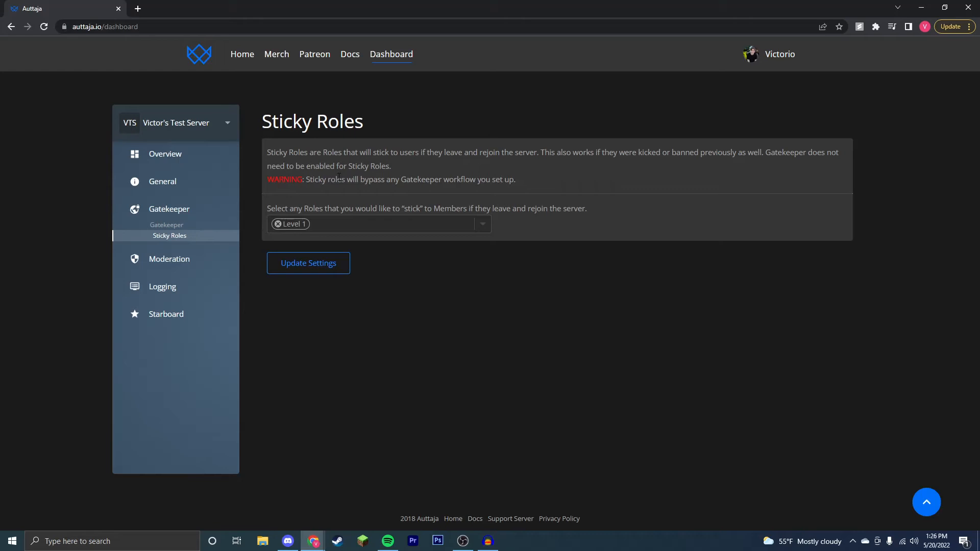
{"action": "left_click", "coordinate": [169, 259]}
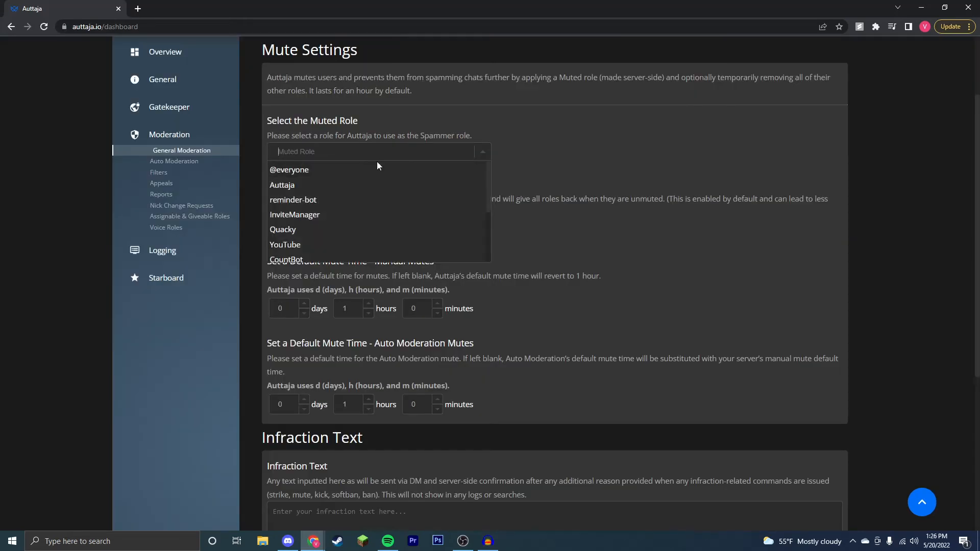
- Pick 'Muted Role' in the Mute Settings role dropdown, then go to Auto Moderation
{"action": "left_click", "coordinate": [328, 114]}
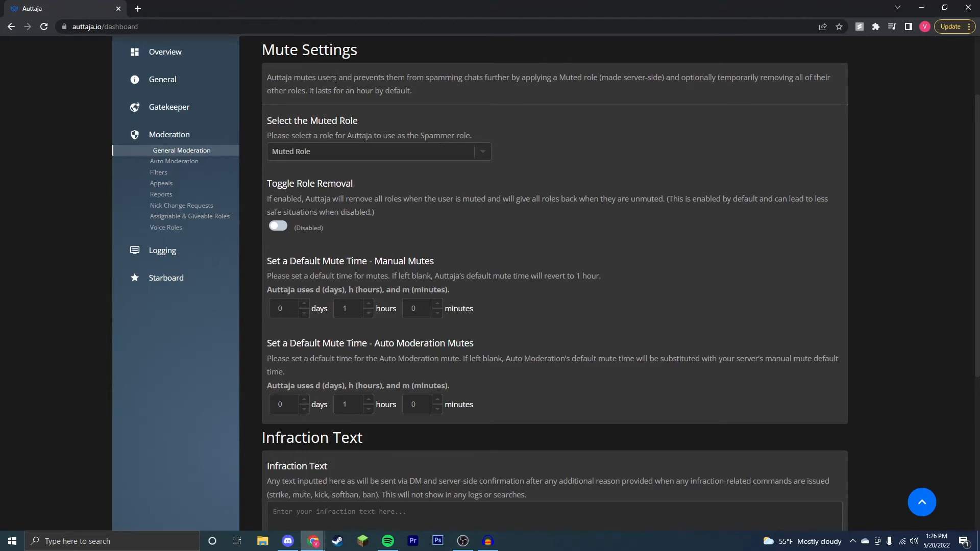
{"action": "mouse_move", "coordinate": [476, 101]}
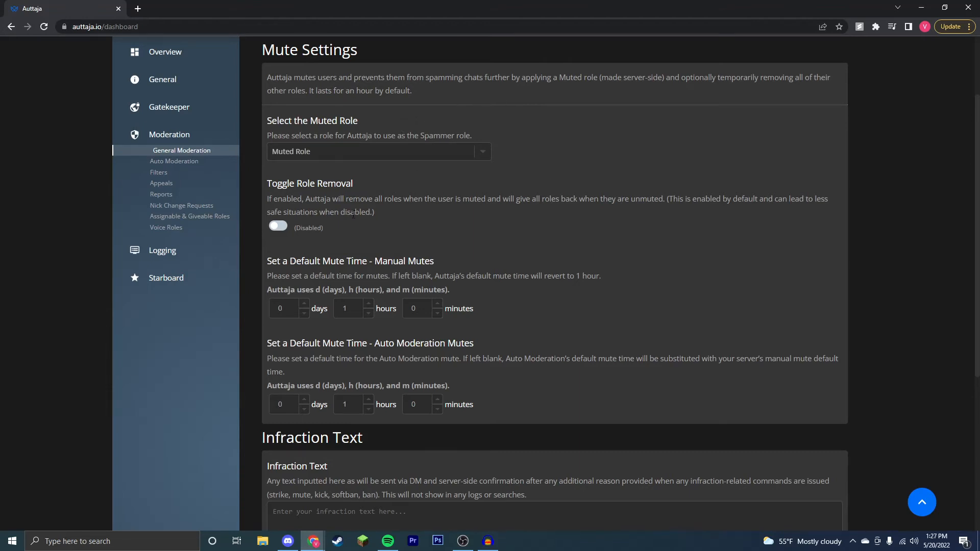
{"action": "scroll", "scroll_direction": "up", "scroll_amount": 3}
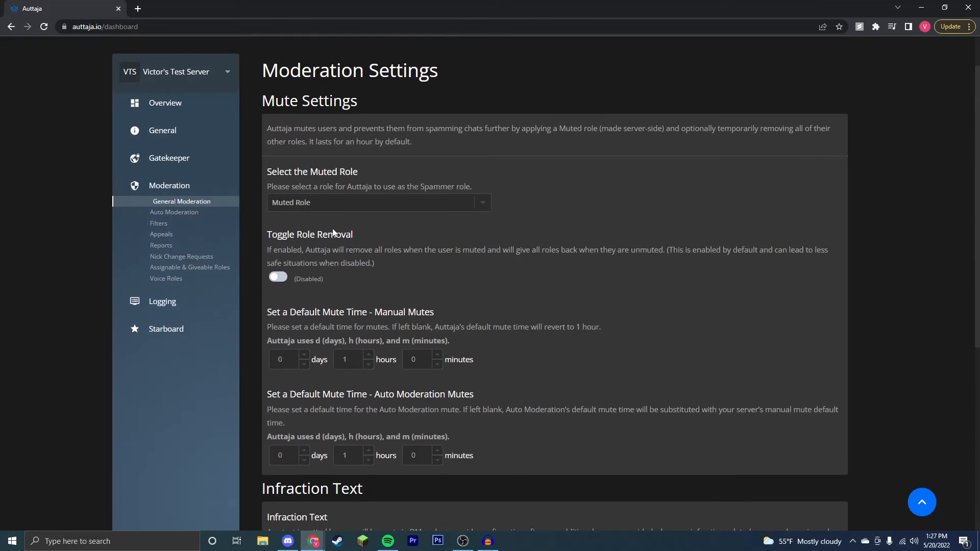
{"action": "left_click", "coordinate": [173, 211]}
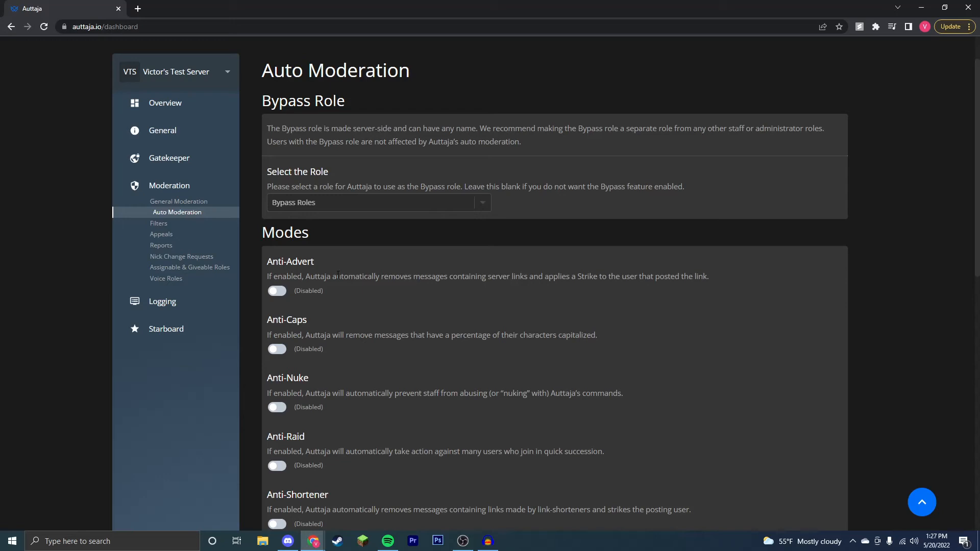
{"action": "mouse_move", "coordinate": [369, 225]}
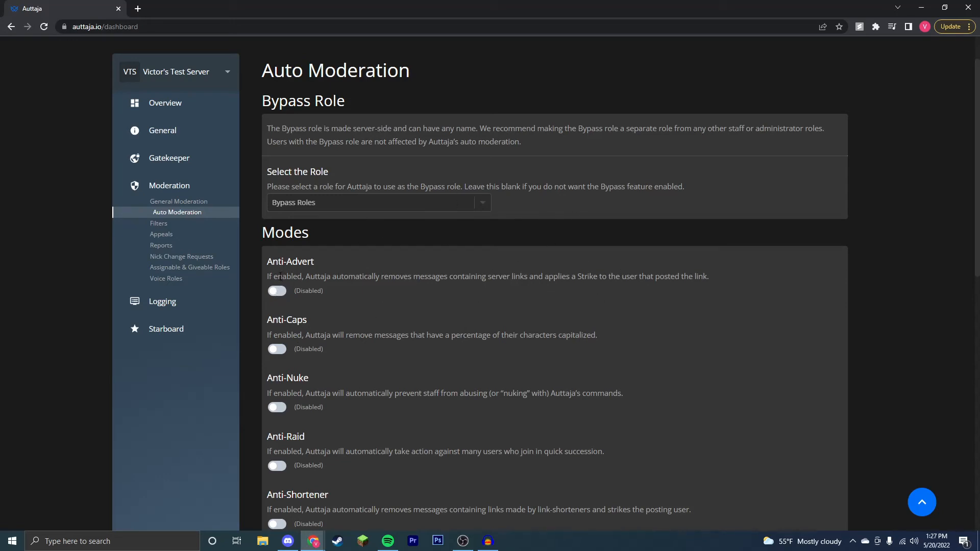
- Enable Anti-Advert with Mute as its punishment and show the Bypass Roles list
{"action": "left_click", "coordinate": [276, 291]}
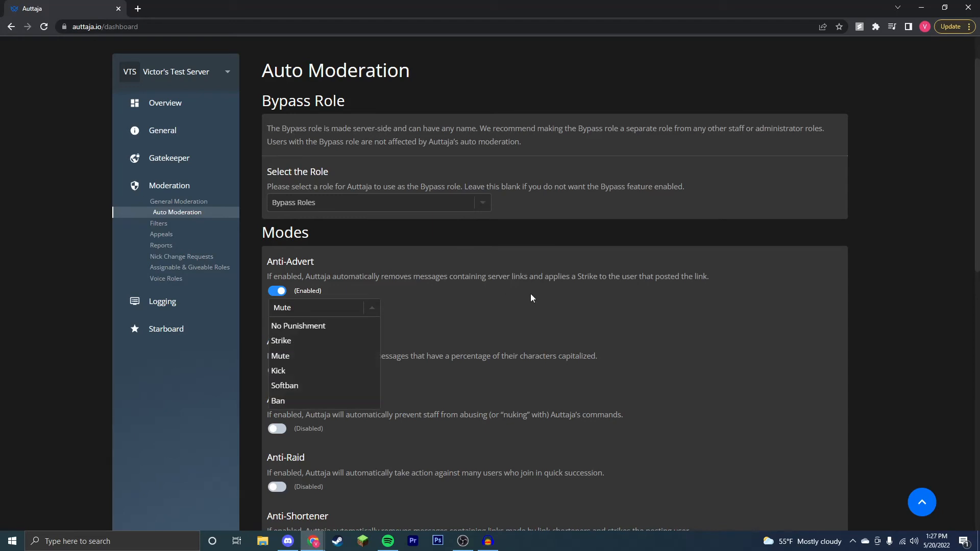
{"action": "mouse_move", "coordinate": [319, 395]}
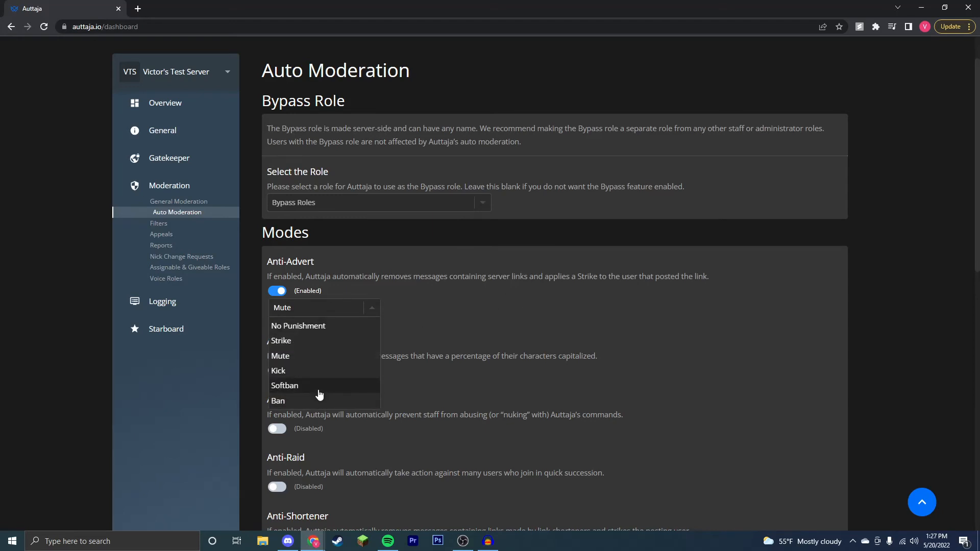
{"action": "left_click", "coordinate": [284, 385]}
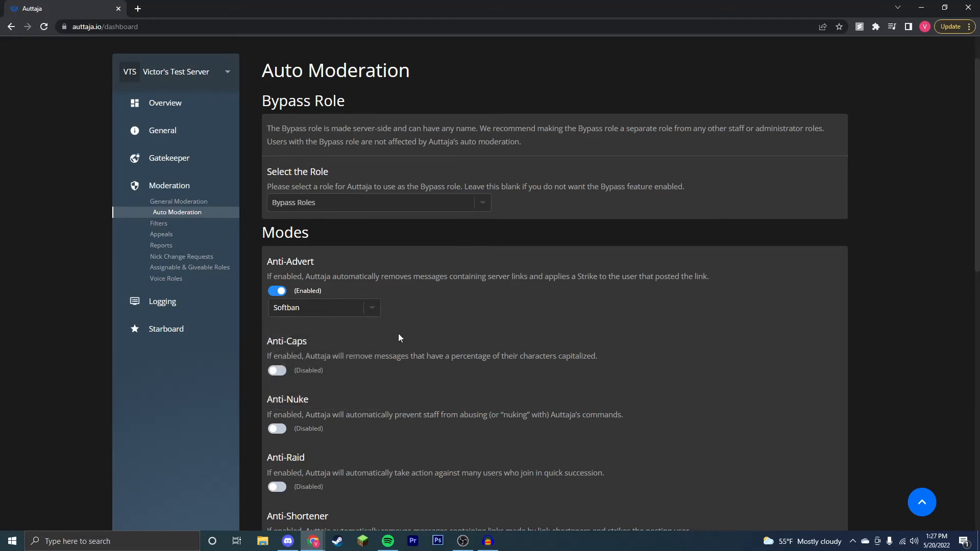
{"action": "left_click", "coordinate": [323, 306]}
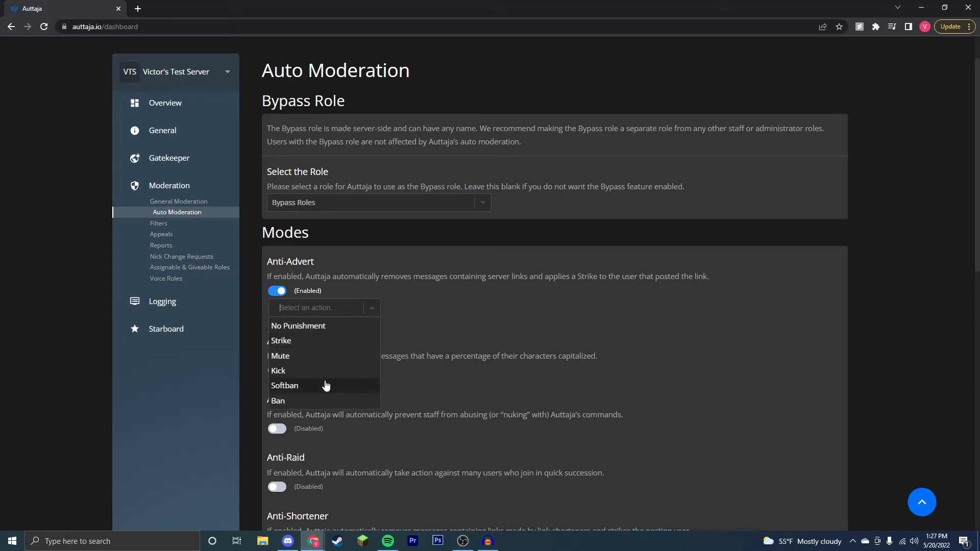
{"action": "left_click", "coordinate": [280, 355]}
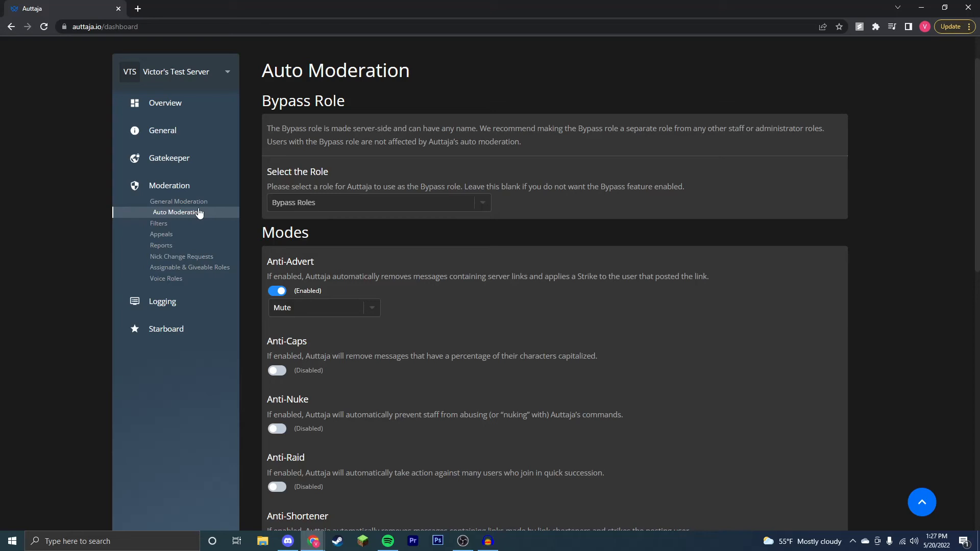
{"action": "left_click", "coordinate": [378, 202]}
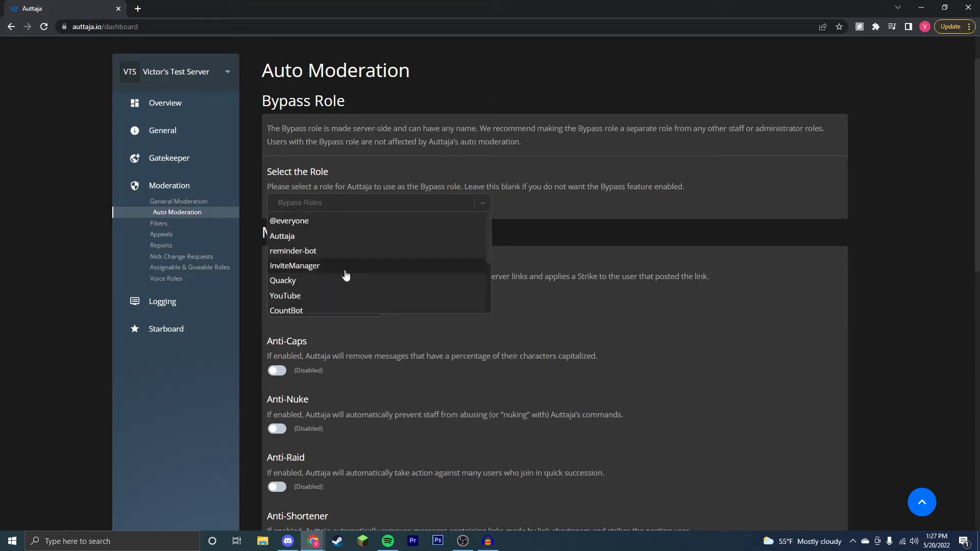
{"action": "mouse_move", "coordinate": [343, 254]}
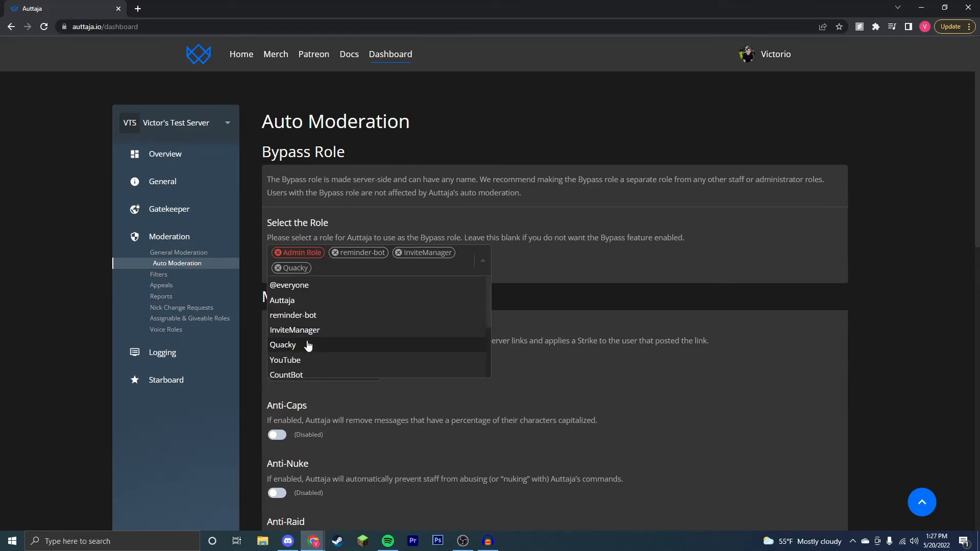
- Choose Admin Role, reminder-bot, InviteManager and Quacky as bypass roles, then scroll down
{"action": "scroll", "scroll_direction": "down", "scroll_amount": 3}
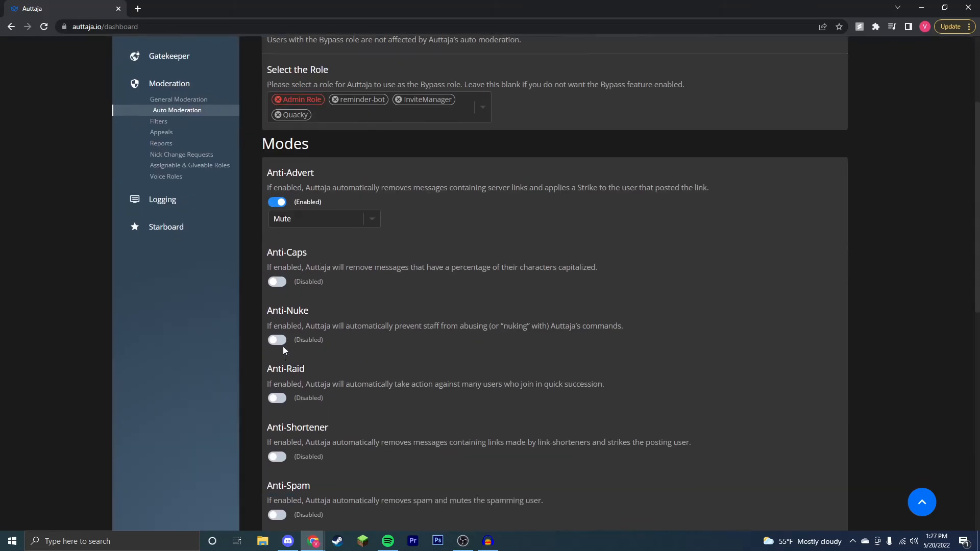
- Turn on Anti-Nuke and Anti-Shortener, with Strike as the Anti-Shortener punishment
{"action": "left_click", "coordinate": [277, 339]}
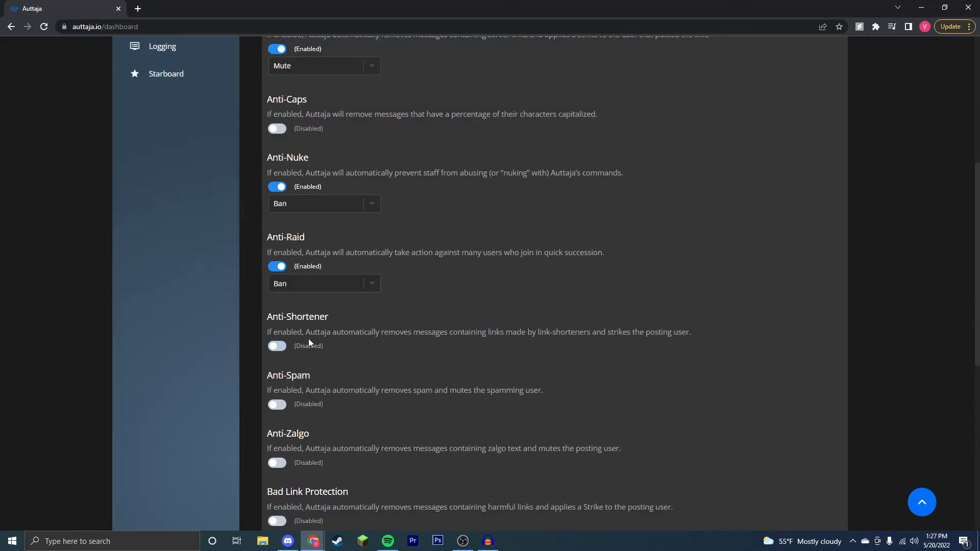
{"action": "left_click", "coordinate": [276, 346]}
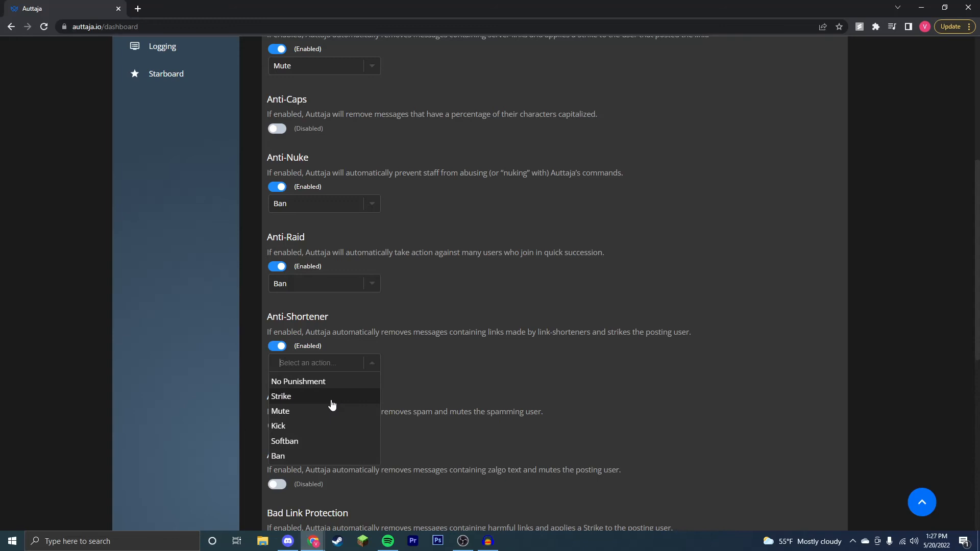
{"action": "left_click", "coordinate": [298, 381]}
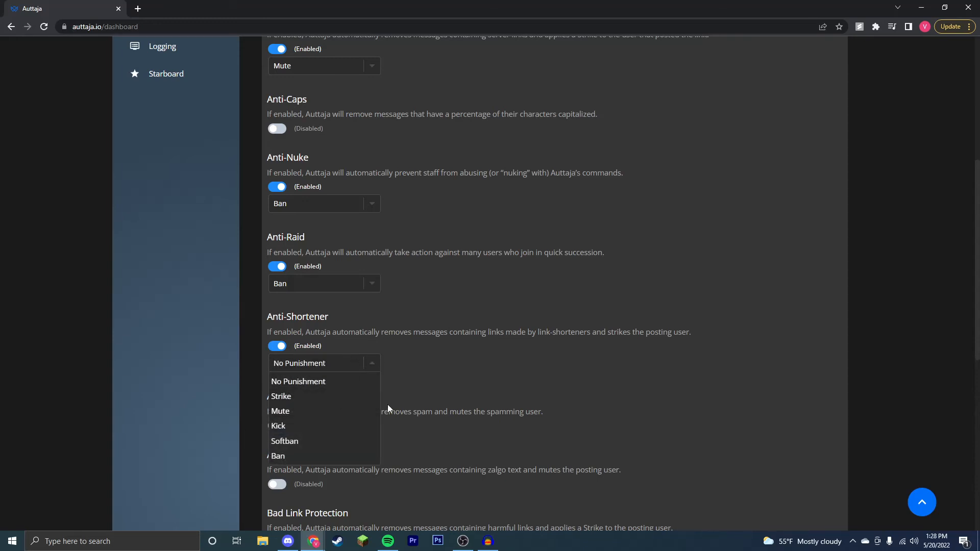
- Enable Anti-Spam and lower its repeated-message threshold to 3
{"action": "scroll", "scroll_direction": "down", "scroll_amount": 3}
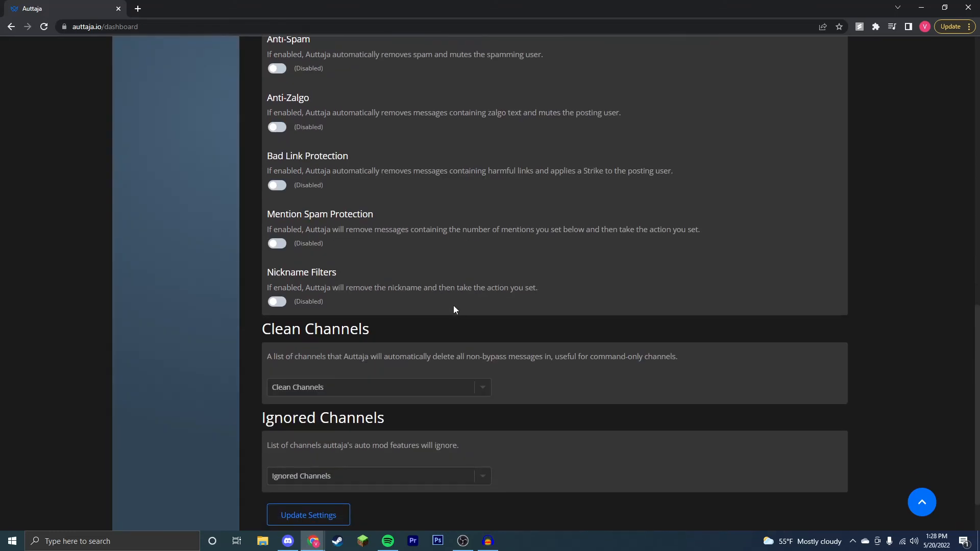
{"action": "scroll", "scroll_direction": "up", "scroll_amount": 3}
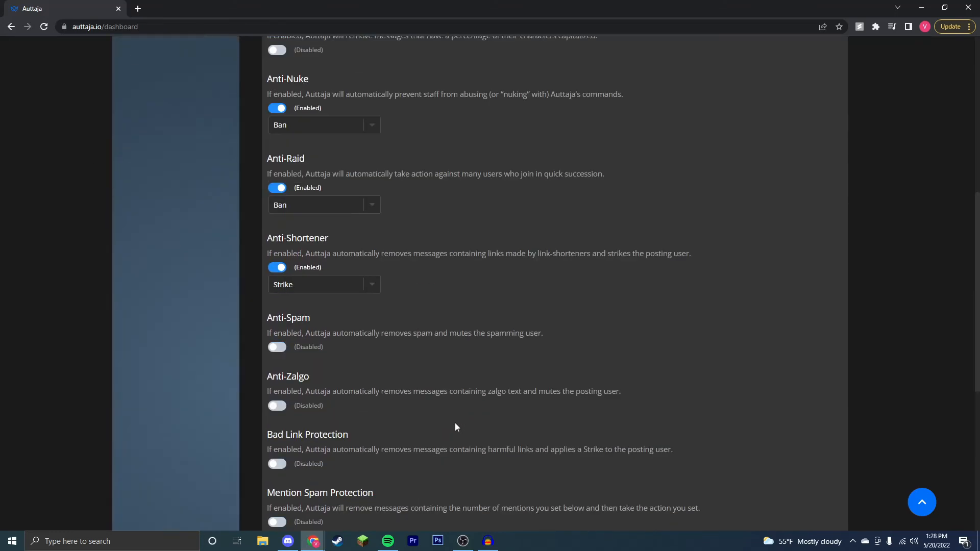
{"action": "left_click", "coordinate": [277, 346]}
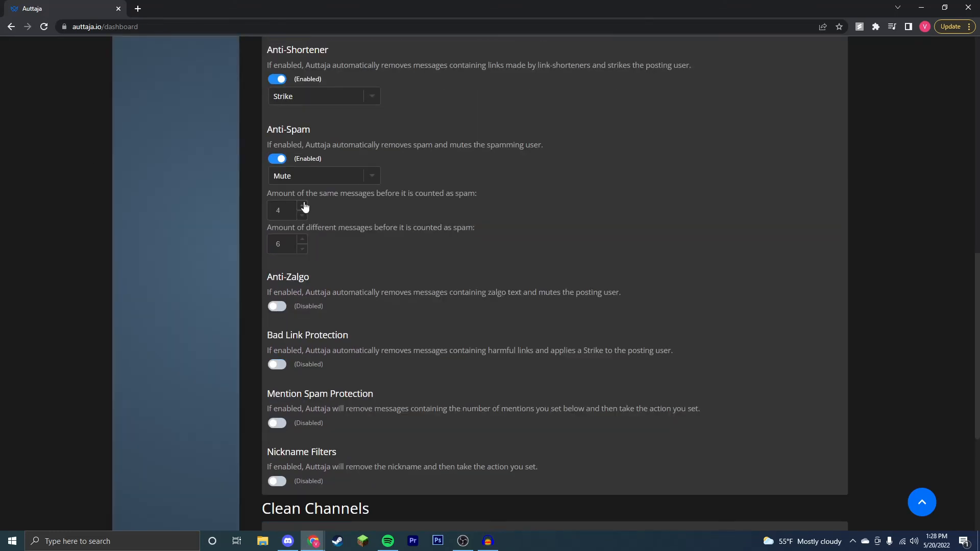
{"action": "left_click", "coordinate": [301, 215]}
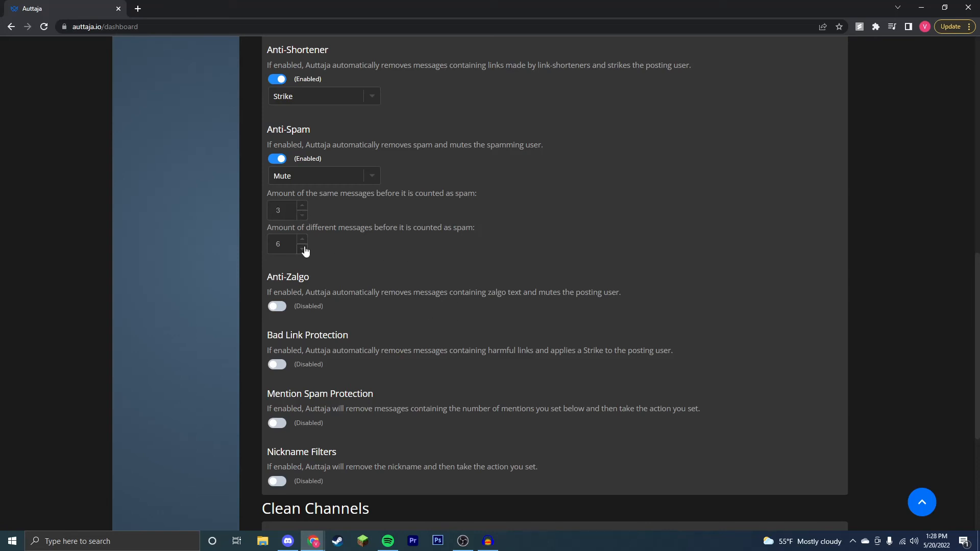
{"action": "left_click", "coordinate": [301, 248]}
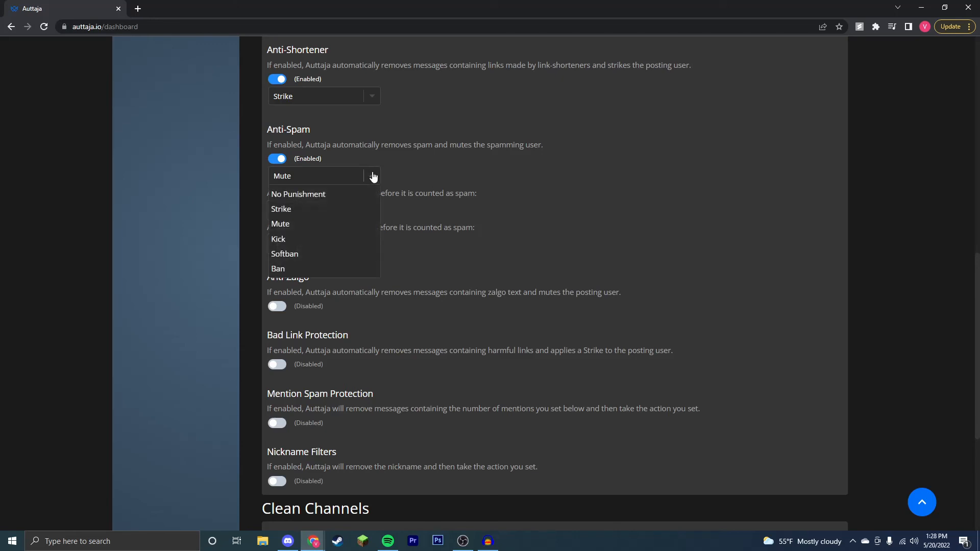
{"action": "scroll", "scroll_direction": "down", "scroll_amount": 3}
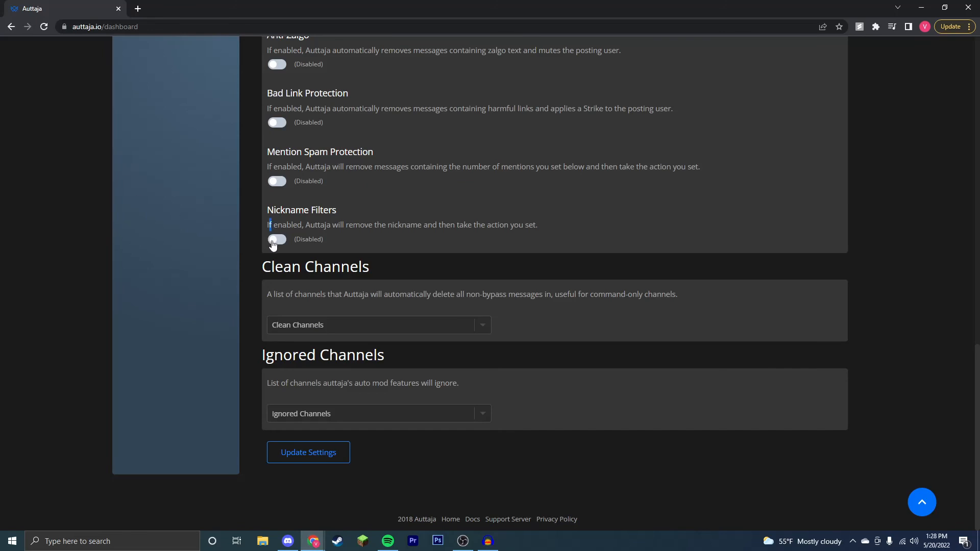
- Enable Nickname Filters, add verified to Ignored Channels, save, and open Filters
{"action": "left_click", "coordinate": [276, 238]}
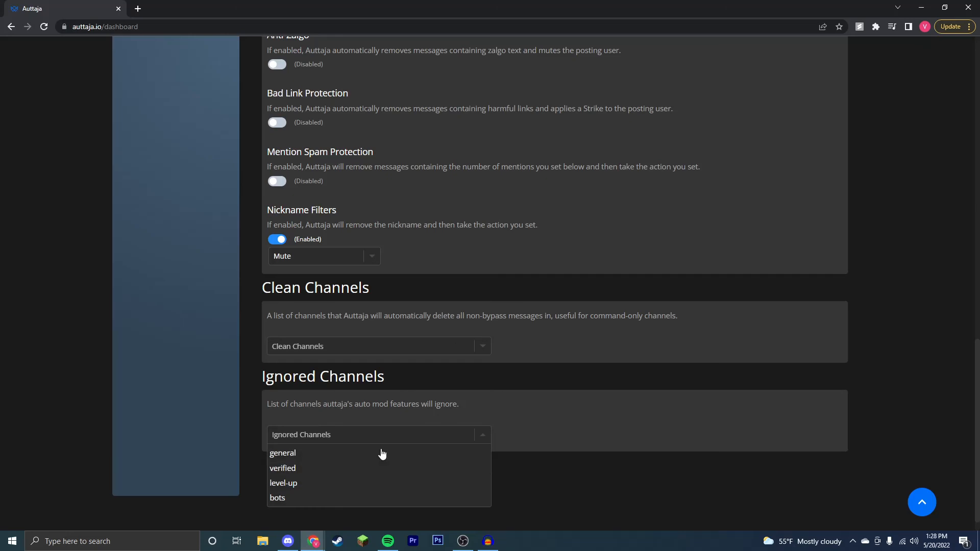
{"action": "left_click", "coordinate": [282, 468]}
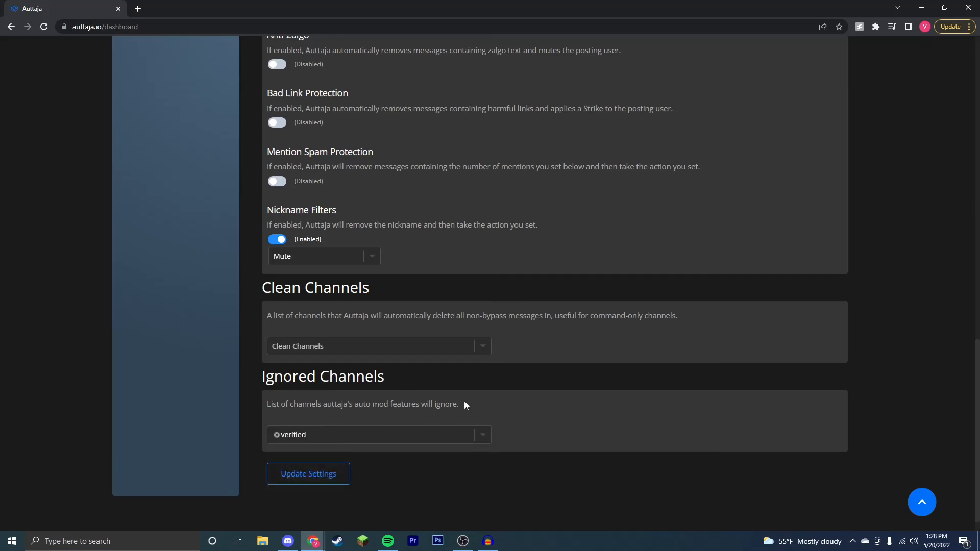
{"action": "left_click", "coordinate": [309, 473]}
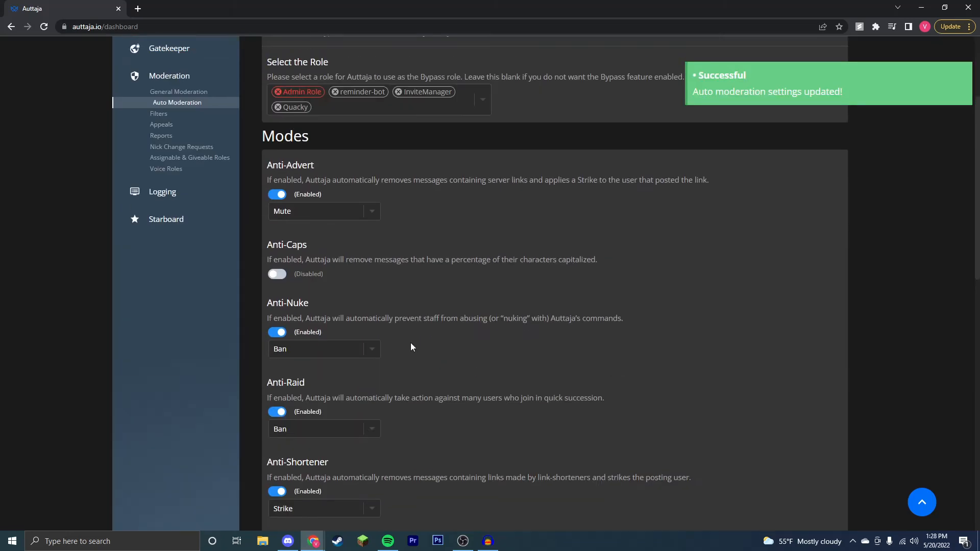
{"action": "left_click", "coordinate": [159, 113]}
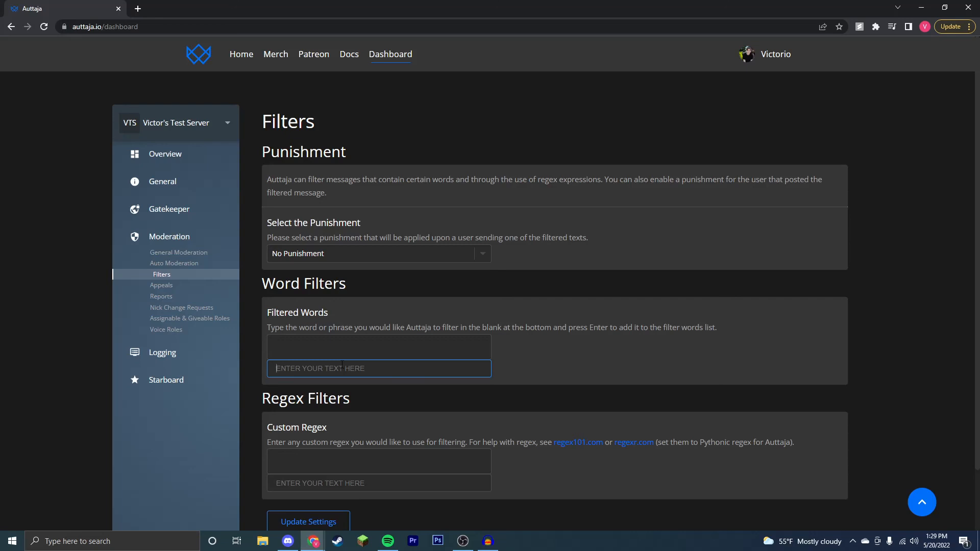
- Add 'auttaja' to Filtered Words and return to the Gatekeeper page
{"action": "type", "text": "au"}
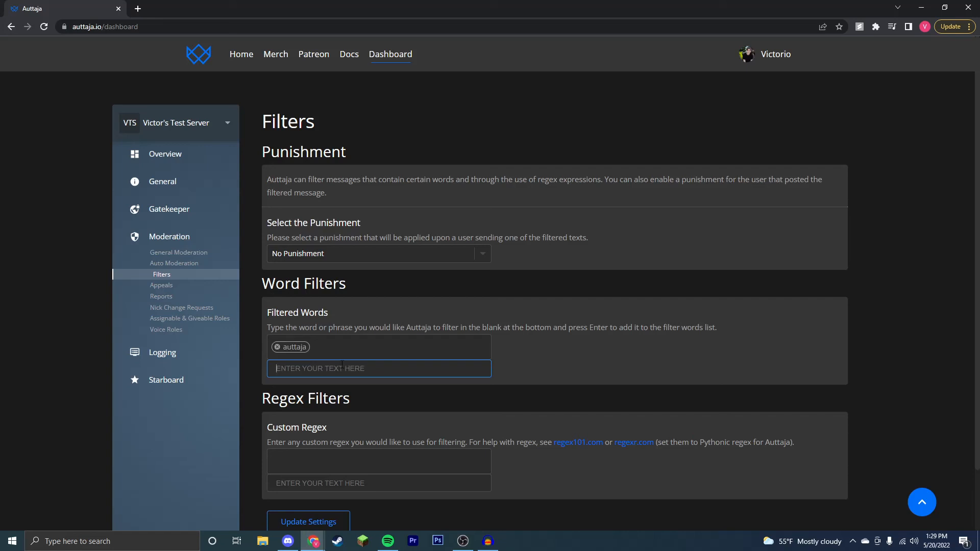
{"action": "mouse_move", "coordinate": [222, 292]}
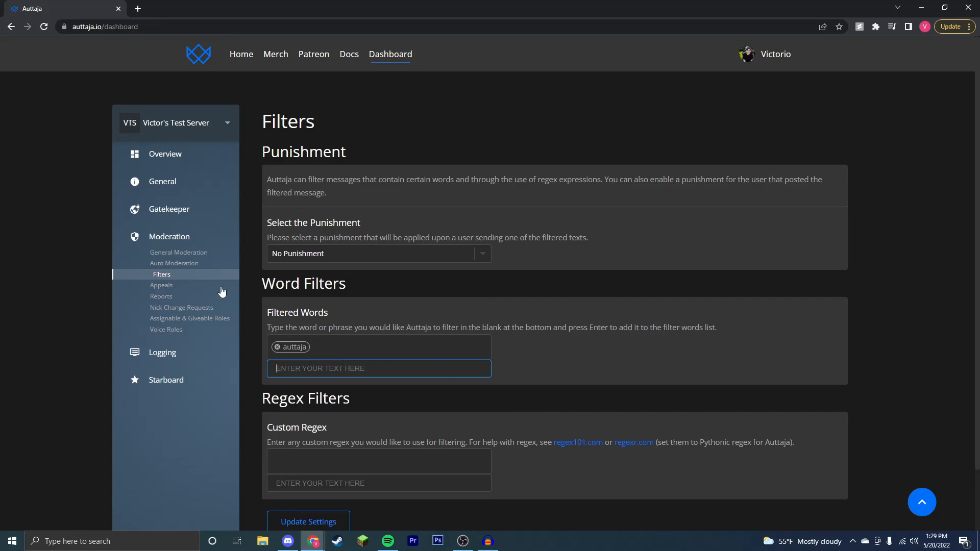
{"action": "left_click", "coordinate": [167, 208]}
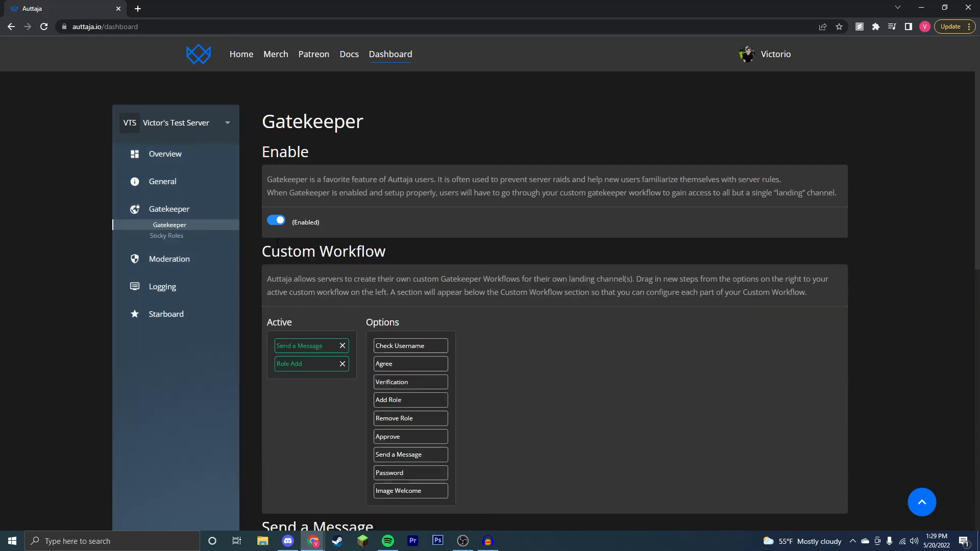